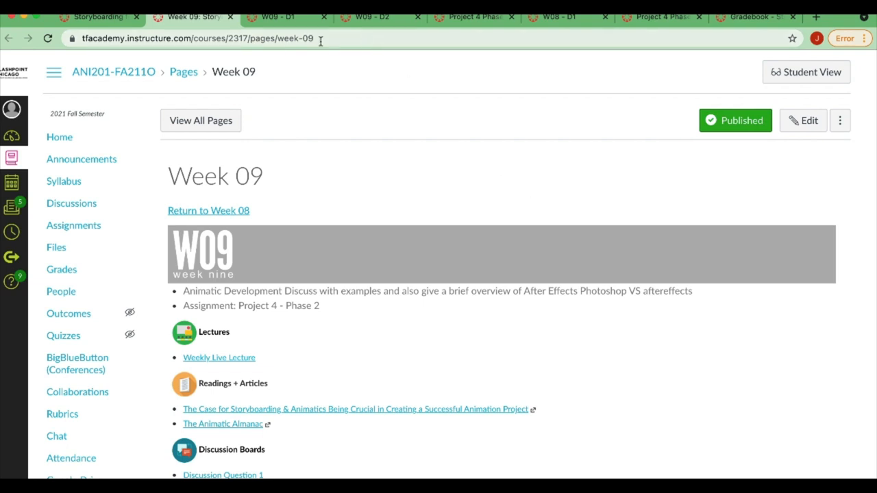
# Bring up the W09 - D1 discussion and highlight 'Production designers' in its prompt
pyautogui.click(274, 16)
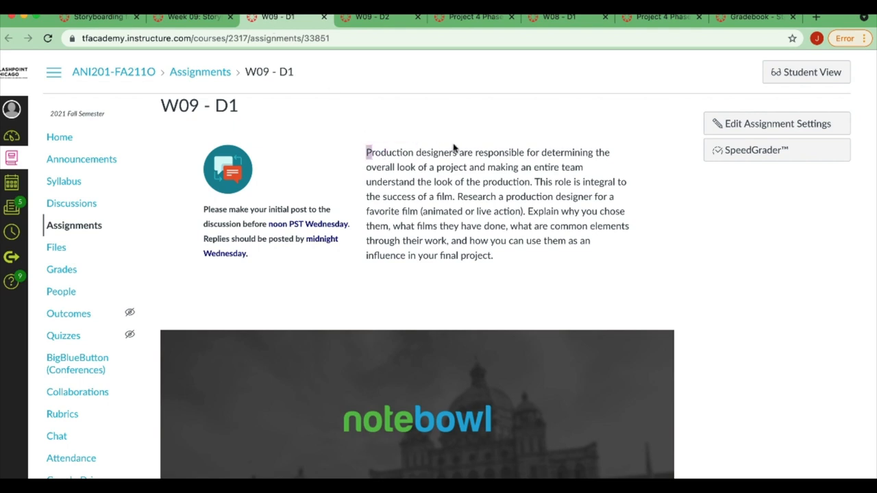
pyautogui.moveTo(366, 152); pyautogui.dragTo(458, 152)
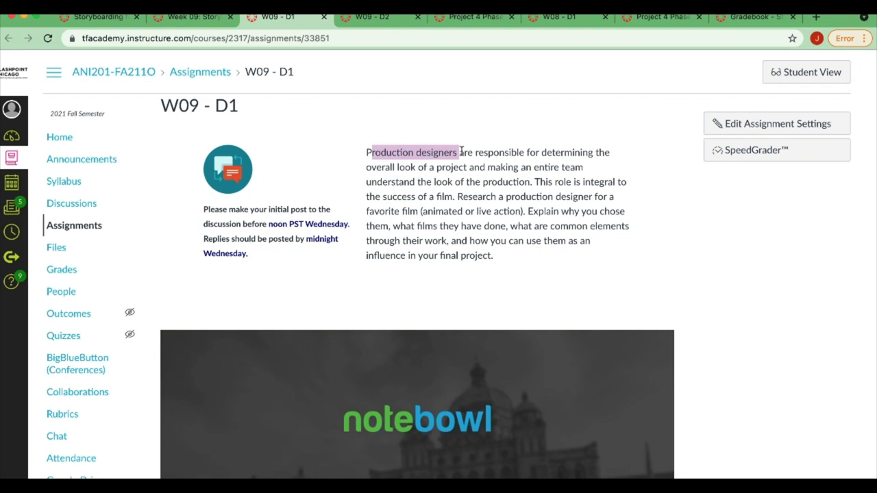
pyautogui.moveTo(505, 42)
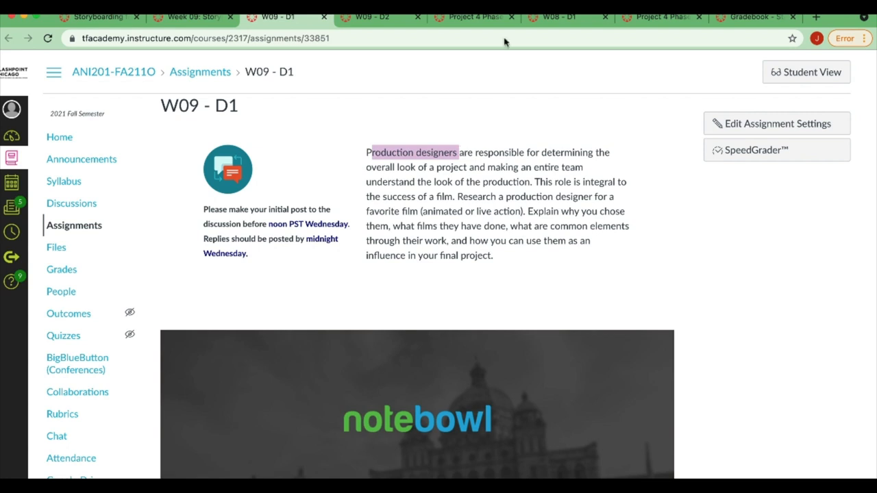
# Switch to the W09 - D2 tab requesting the Project 4 Phase 2 WIP PDF
pyautogui.click(372, 16)
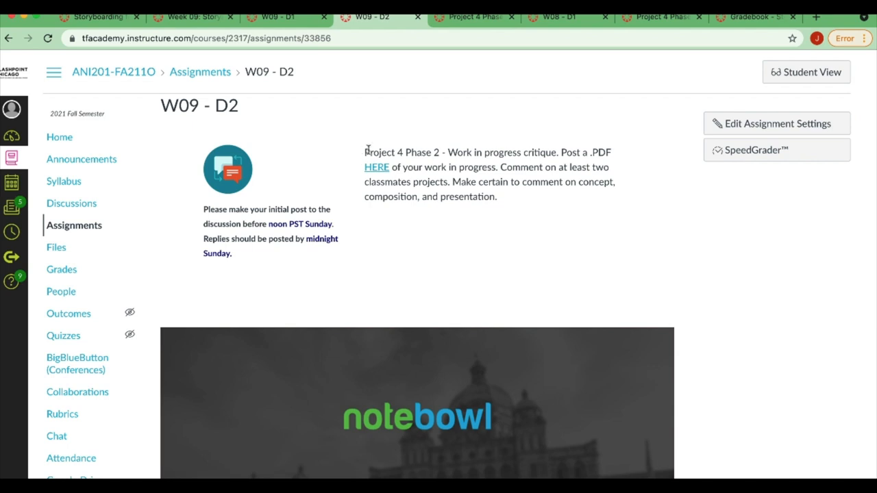
pyautogui.moveTo(427, 152)
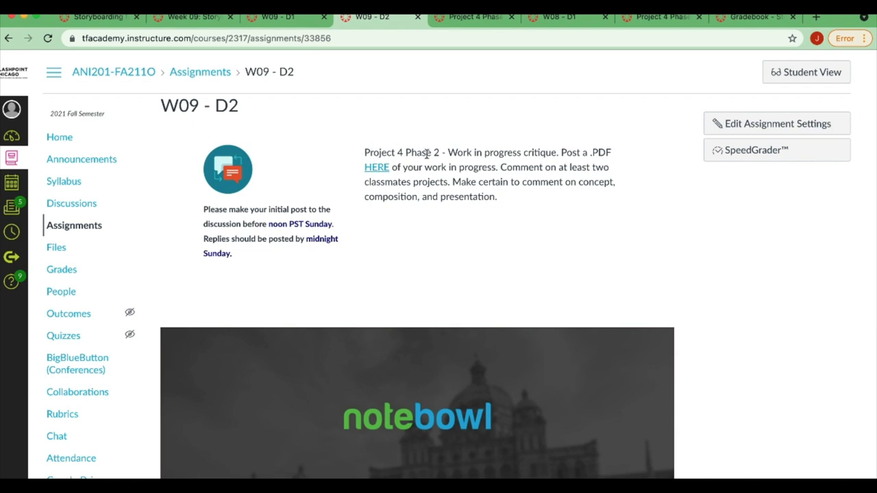
pyautogui.moveTo(418, 147)
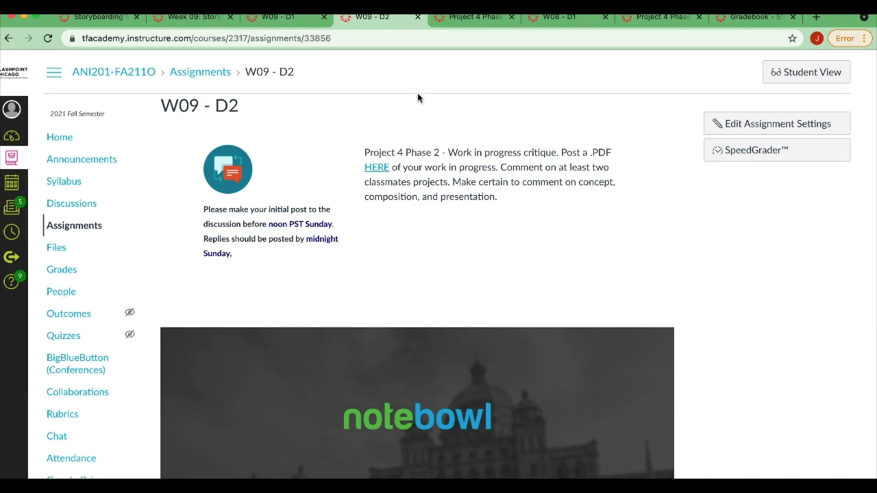
pyautogui.click(472, 17)
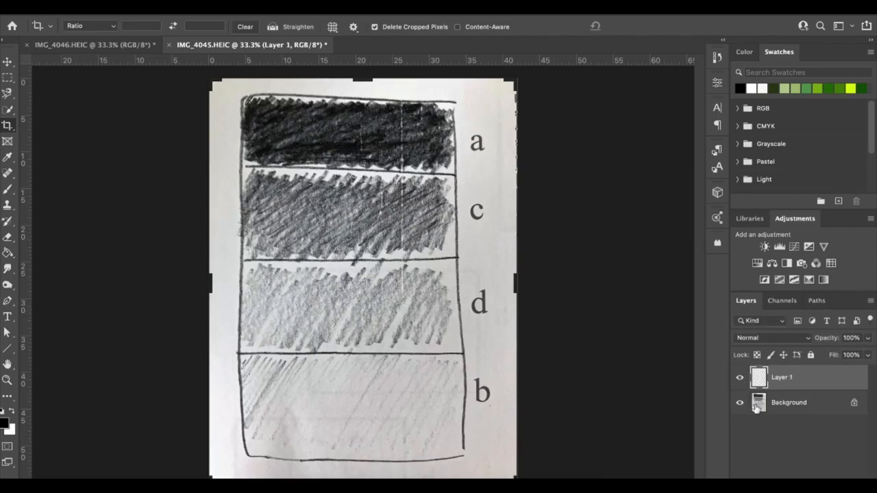
# Start a type heading near the page top, beginning 'Match on Action'
pyautogui.click(739, 402)
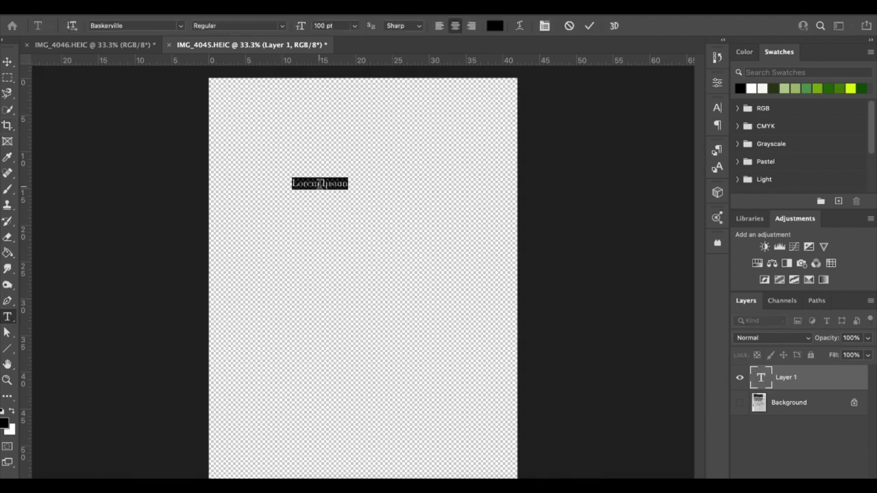
pyautogui.write('Match on Actions')
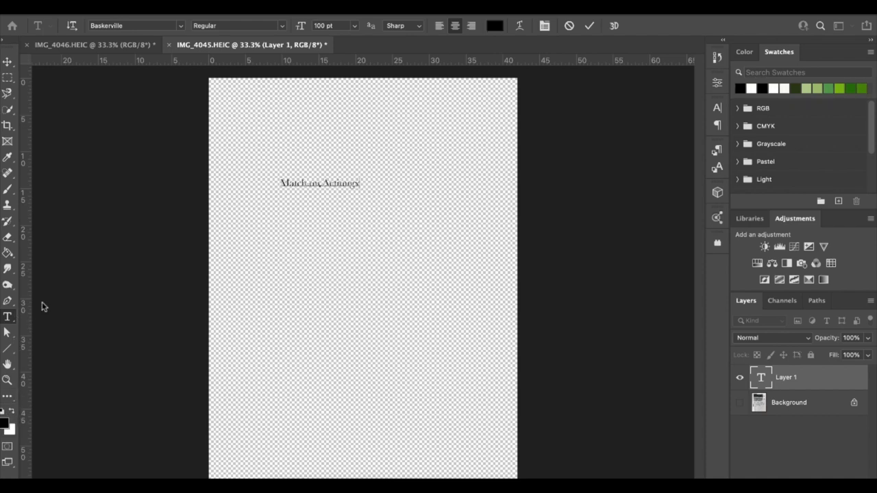
pyautogui.moveTo(7, 252)
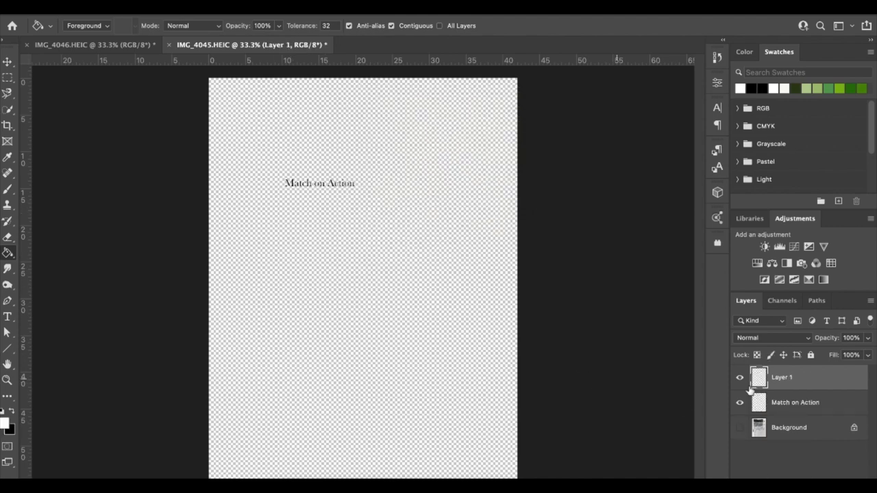
# Move the new layer beneath the heading and begin the 'Eye Line Match' title below
pyautogui.moveTo(781, 376); pyautogui.dragTo(781, 404)
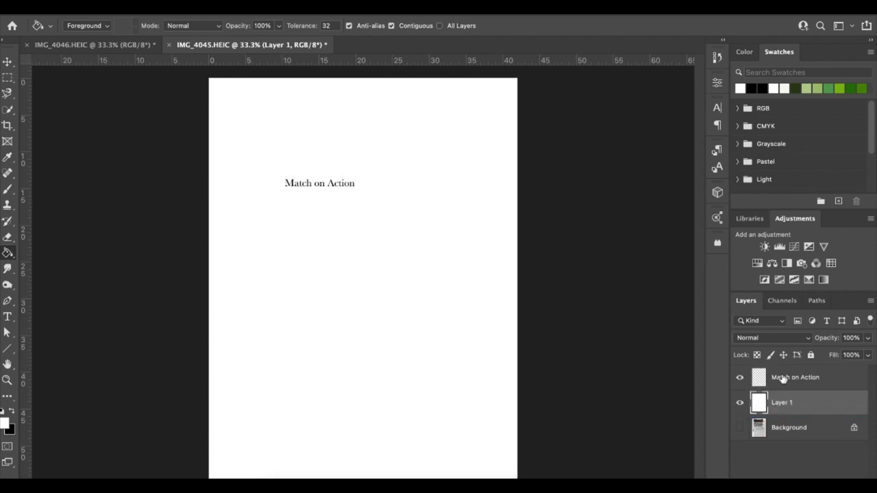
pyautogui.click(8, 316)
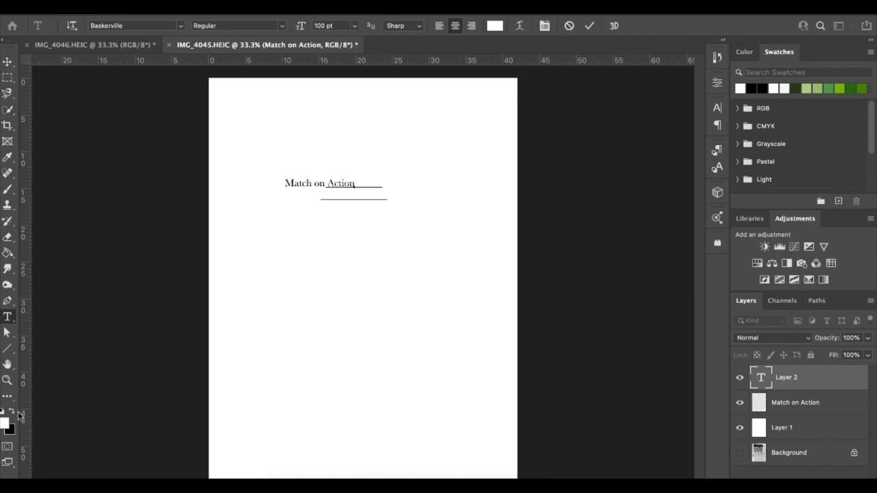
pyautogui.moveTo(13, 96)
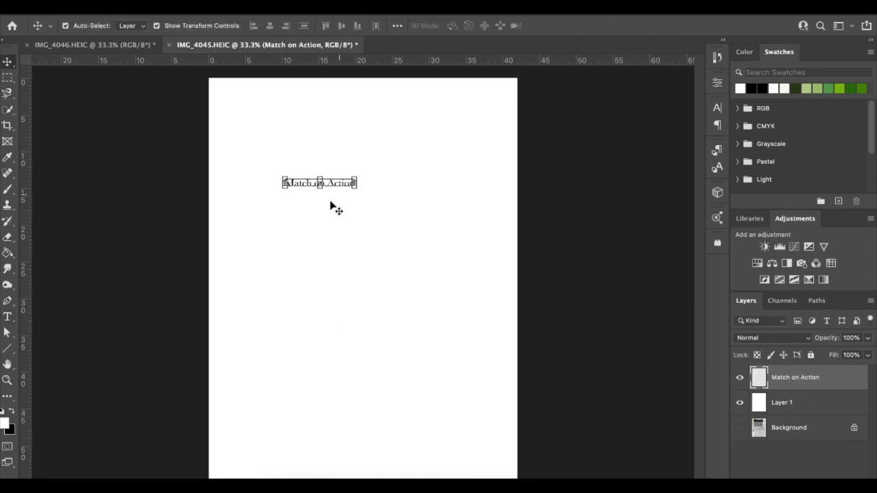
pyautogui.click(739, 427)
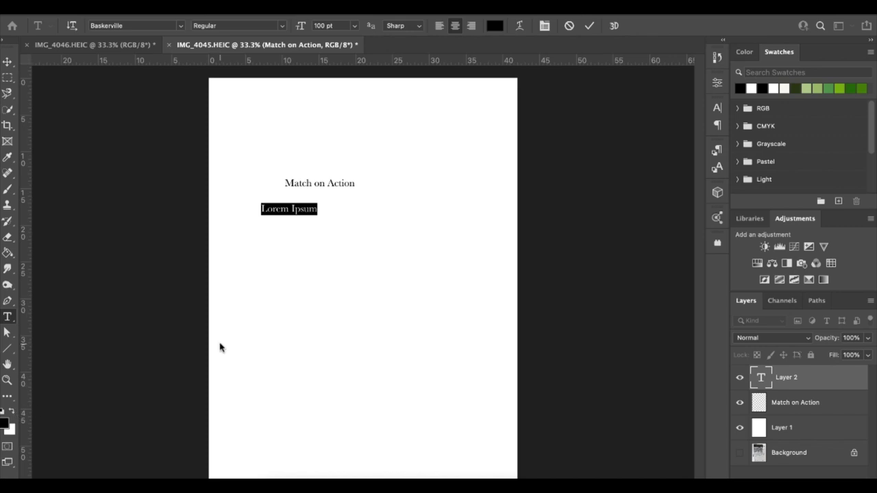
pyautogui.write('Eye Line Match')
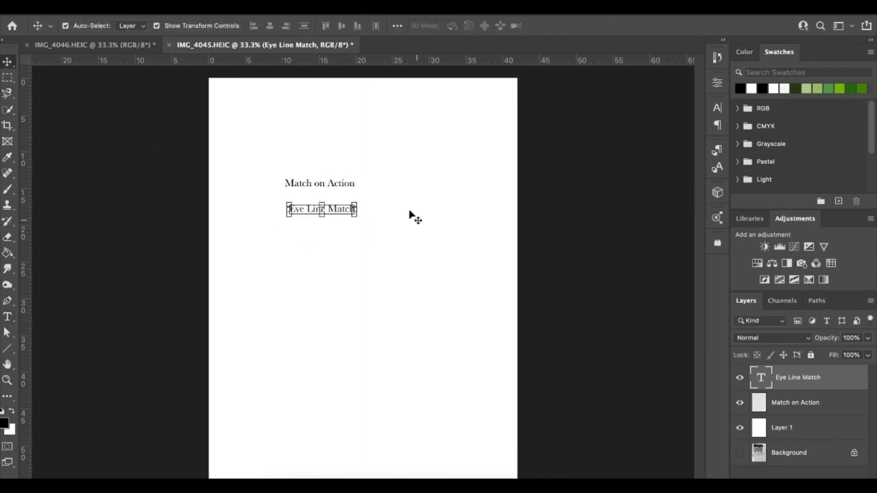
# Type the 'Cutaways' label beneath Eye Line Match
pyautogui.click(782, 428)
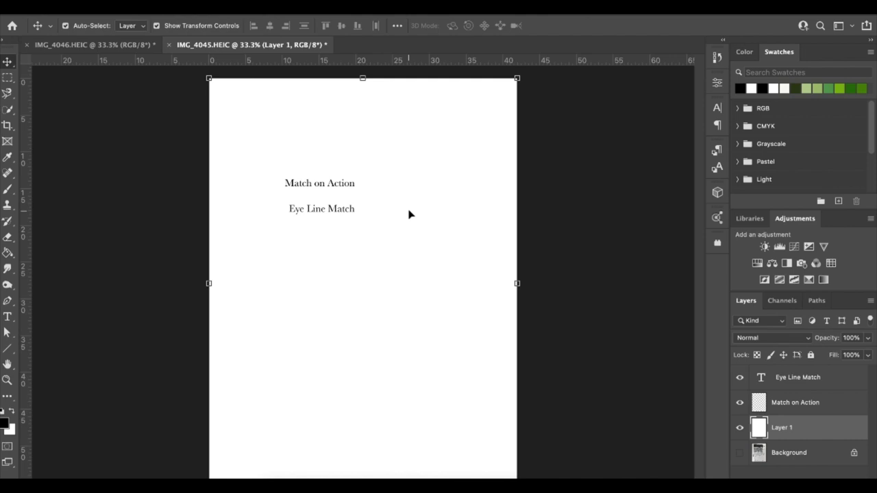
pyautogui.moveTo(361, 218)
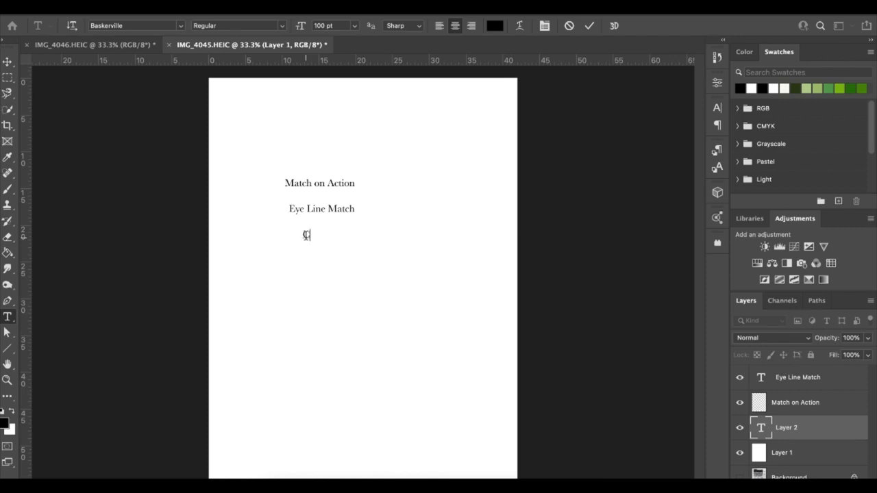
pyautogui.write('Cutaways')
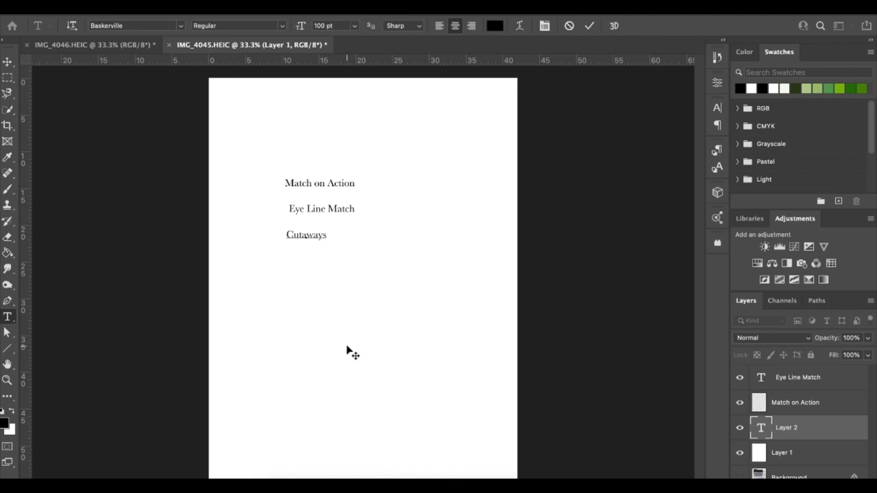
# Begin typing the 'Cut-ins' label beneath Cutaways
pyautogui.write('Cut-ins')
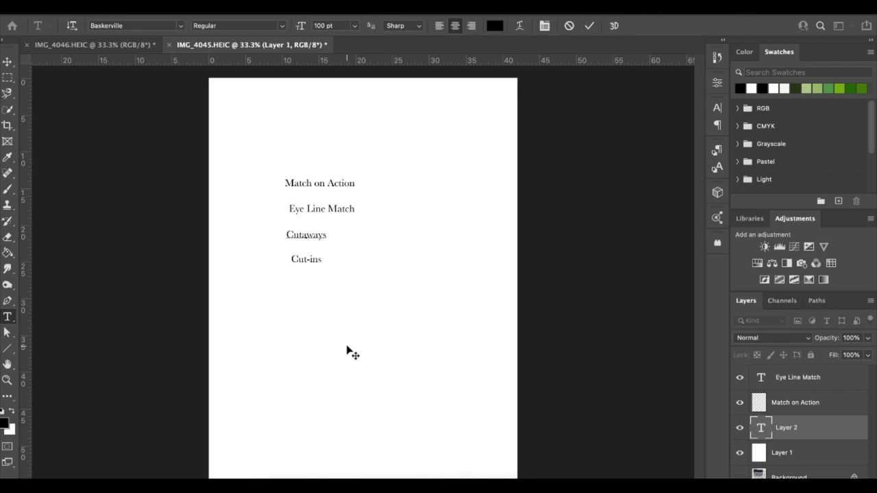
# Begin typing the 'Crosscutting' label under Cut-ins
pyautogui.write('Crosscutting')
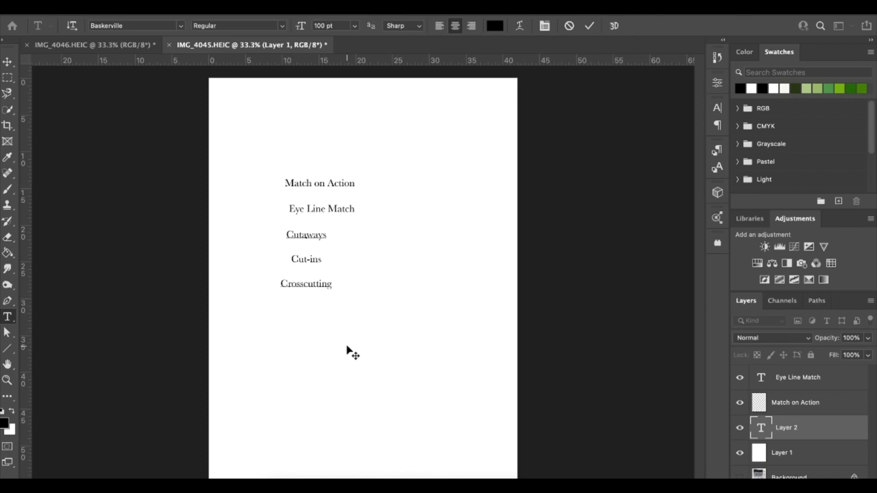
pyautogui.click(333, 284)
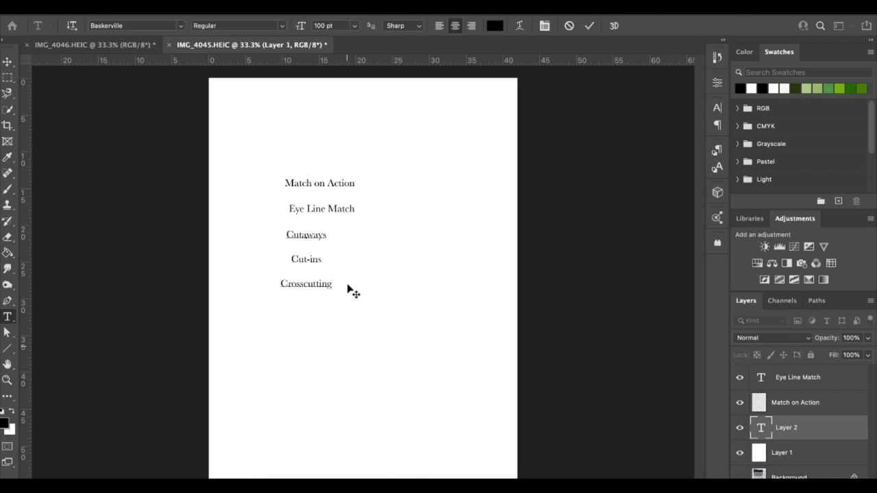
pyautogui.moveTo(144, 404)
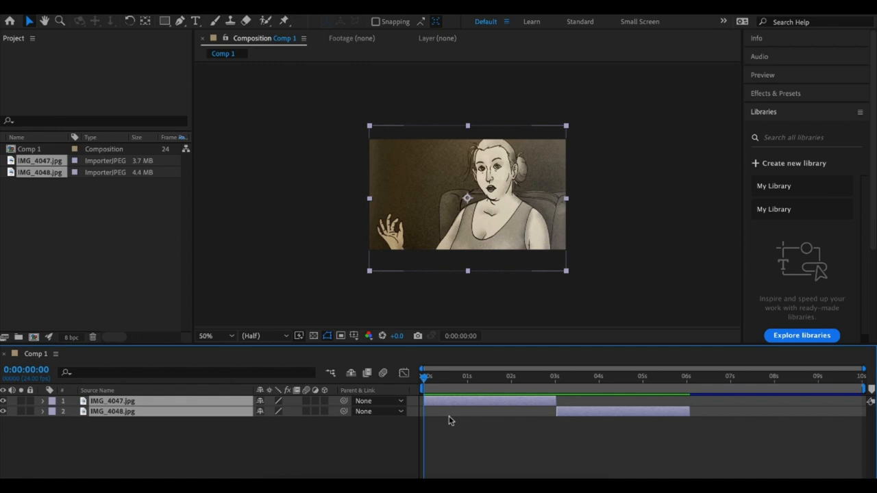
pyautogui.moveTo(517, 392)
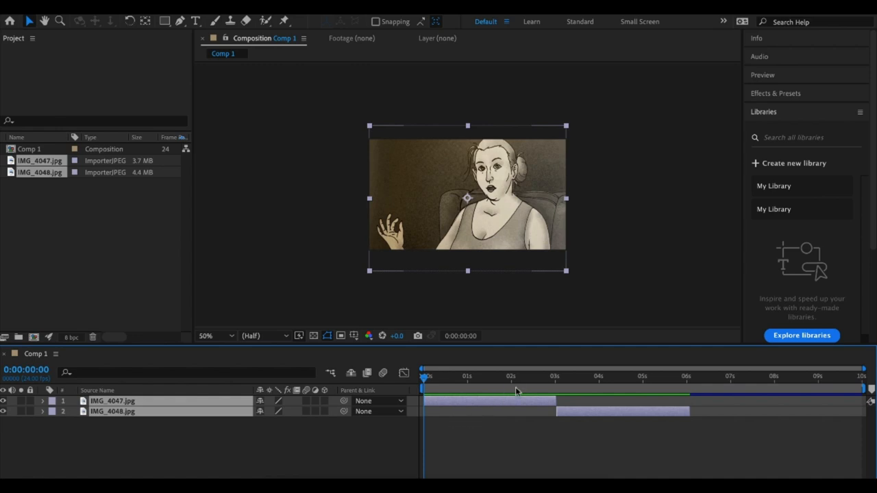
# Scrub the timeline from the IMG_4047 woman panel into the IMG_4048 man panel
pyautogui.moveTo(425, 375); pyautogui.dragTo(526, 376)
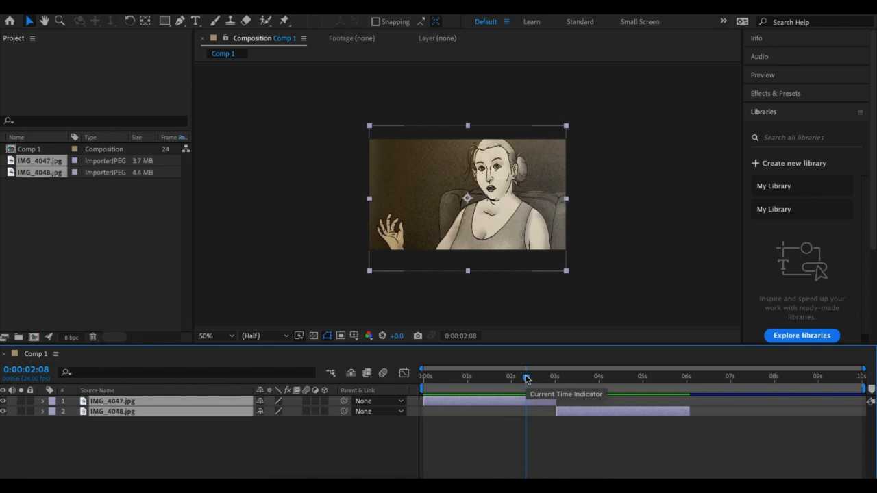
pyautogui.moveTo(526, 378); pyautogui.dragTo(580, 378)
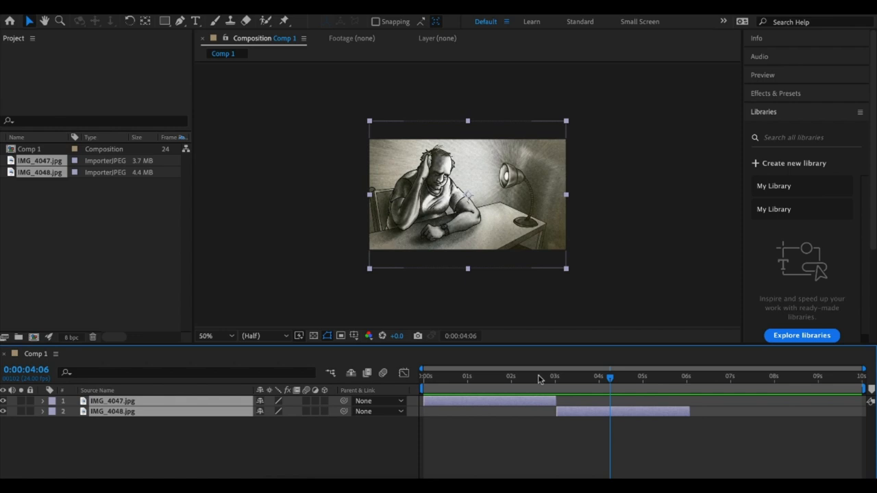
pyautogui.moveTo(705, 457)
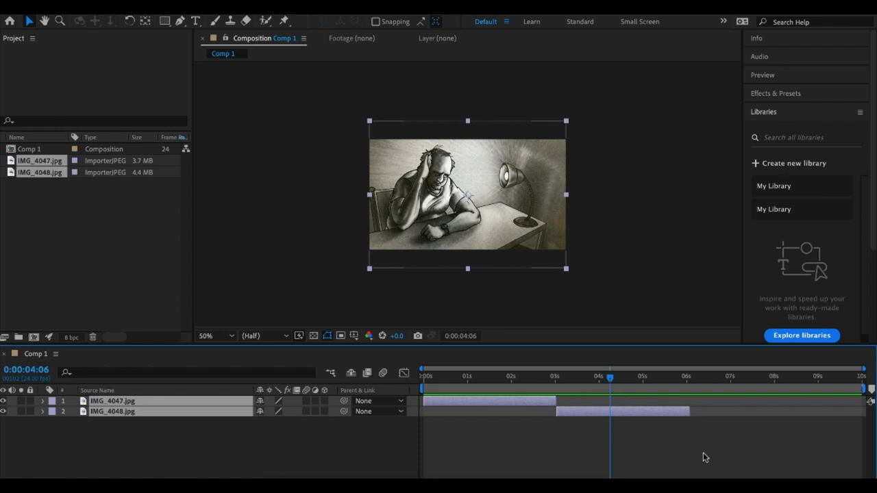
pyautogui.moveTo(692, 458)
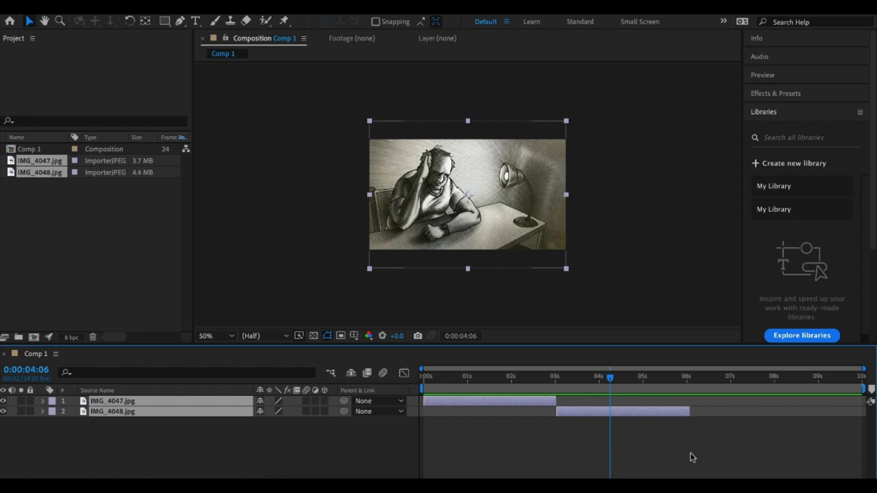
pyautogui.moveTo(546, 379)
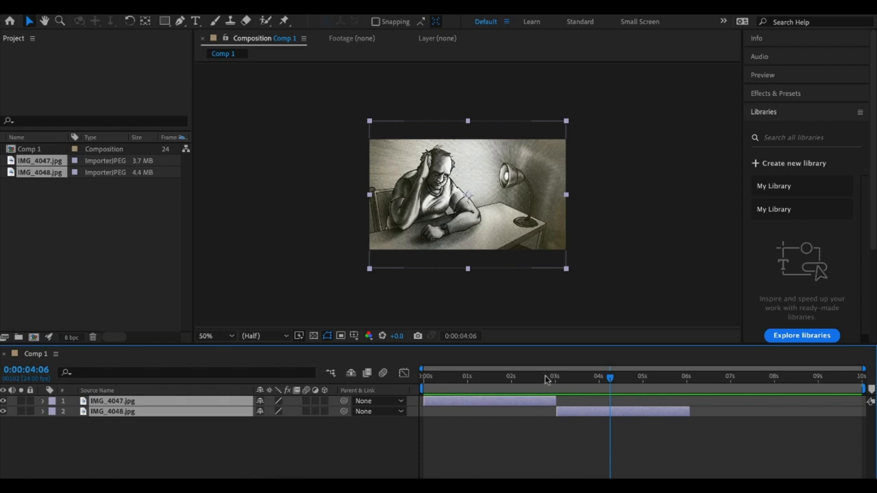
# Drag the time indicator back toward 0:00:01:23, before the cut to the man panel
pyautogui.moveTo(609, 375); pyautogui.dragTo(551, 376)
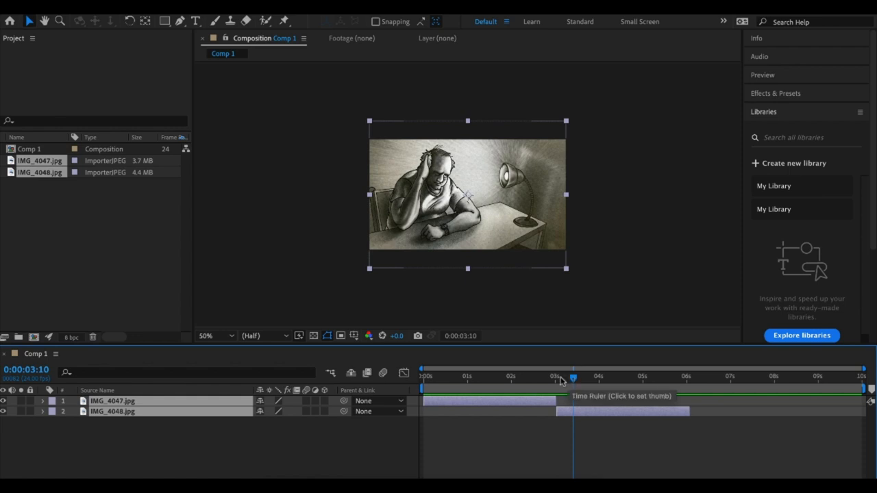
pyautogui.moveTo(518, 378)
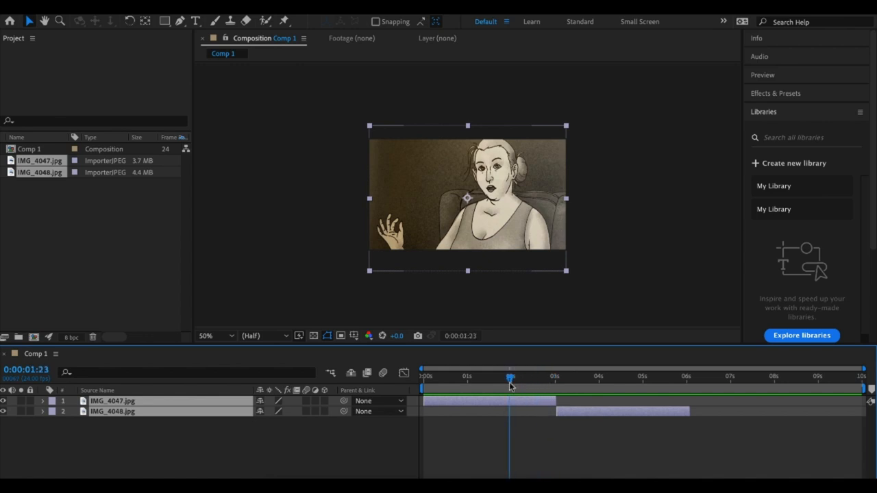
# Clear the layer selection and select the IMG_4047 layer
pyautogui.click(203, 411)
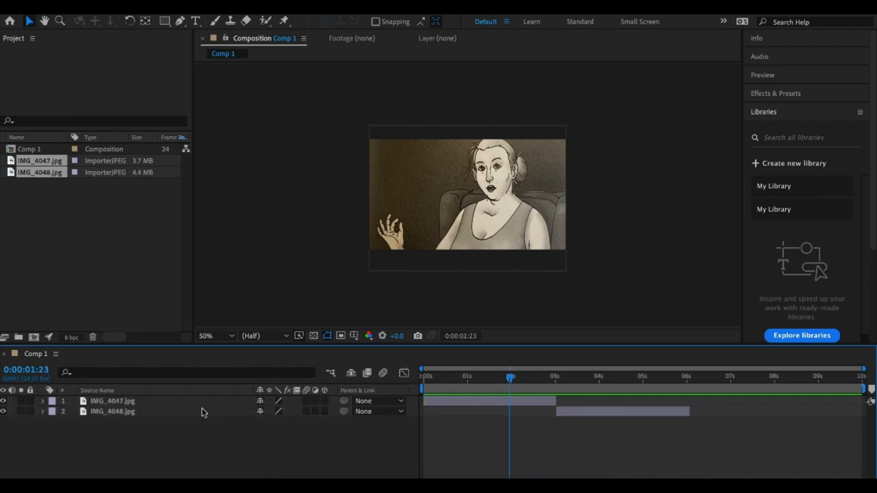
pyautogui.click(112, 401)
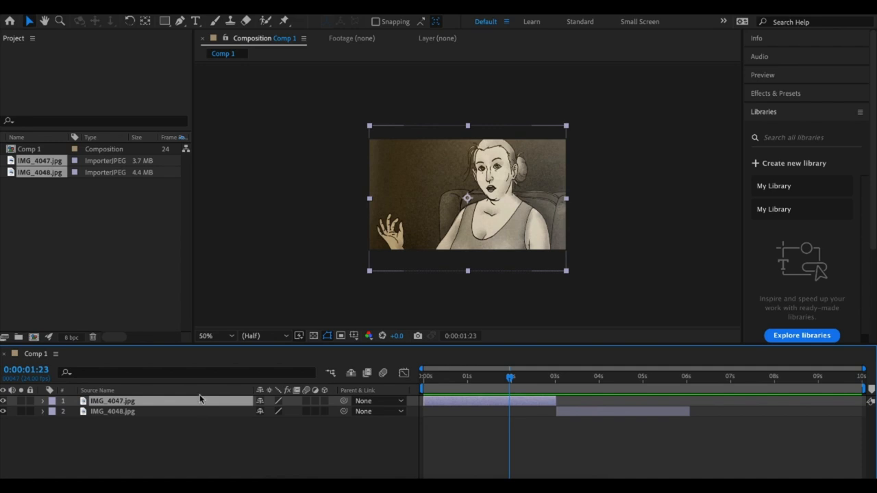
pyautogui.moveTo(256, 380)
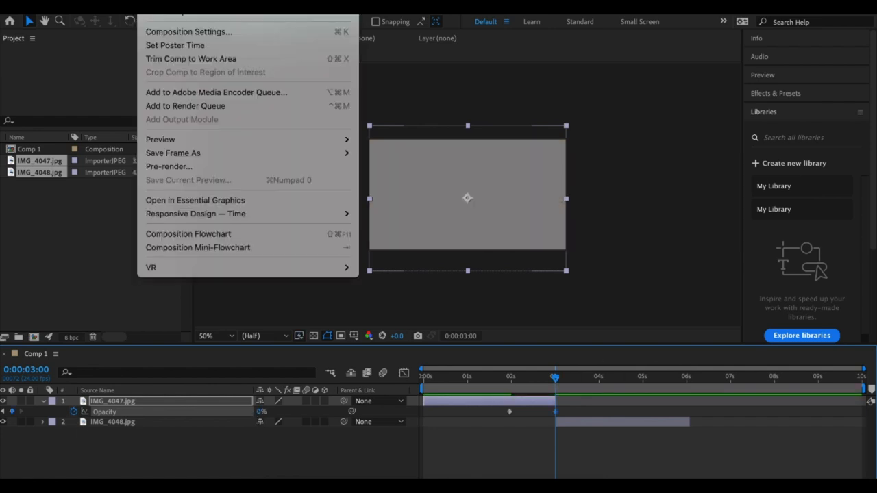
# Set Comp 1's background colour to near-black in Composition Settings
pyautogui.click(189, 32)
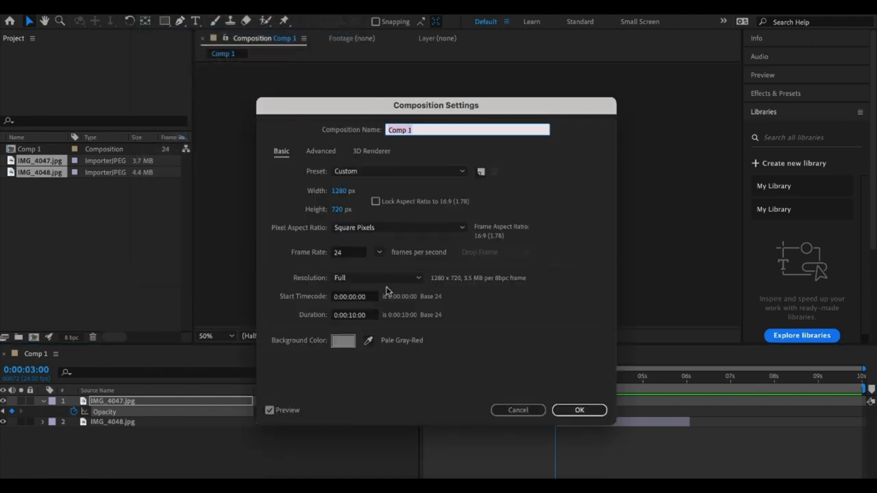
pyautogui.click(342, 340)
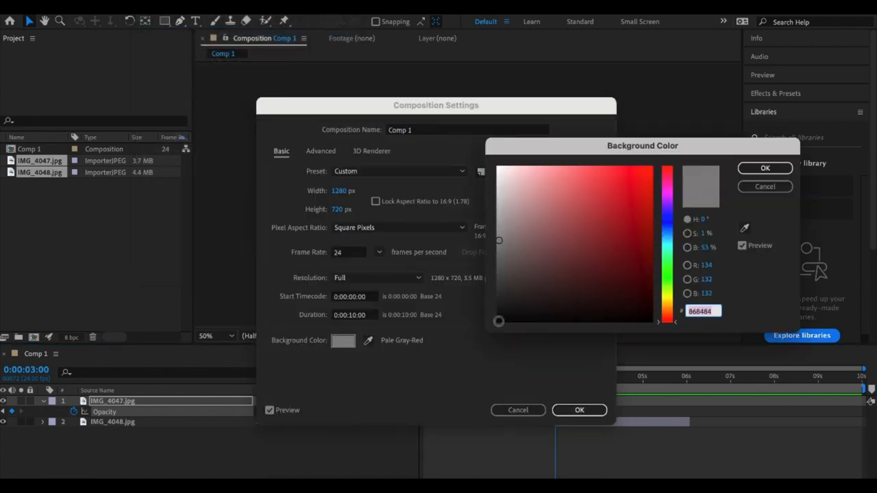
pyautogui.click(765, 167)
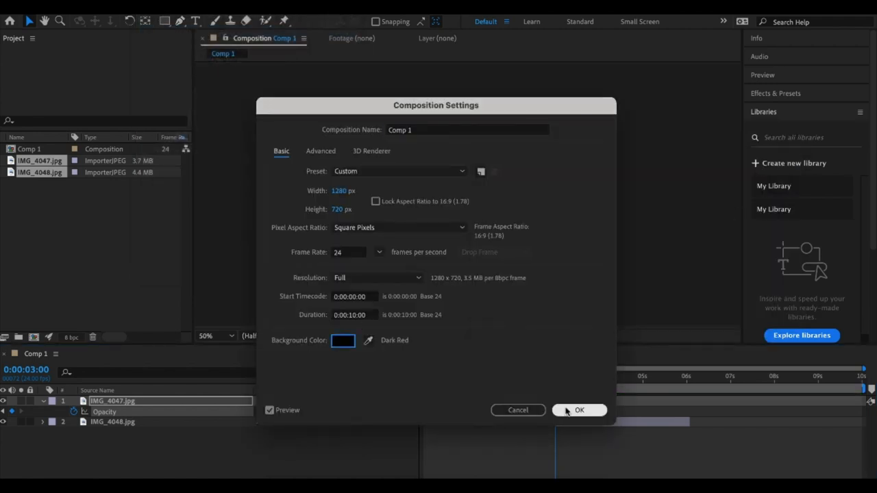
pyautogui.click(579, 410)
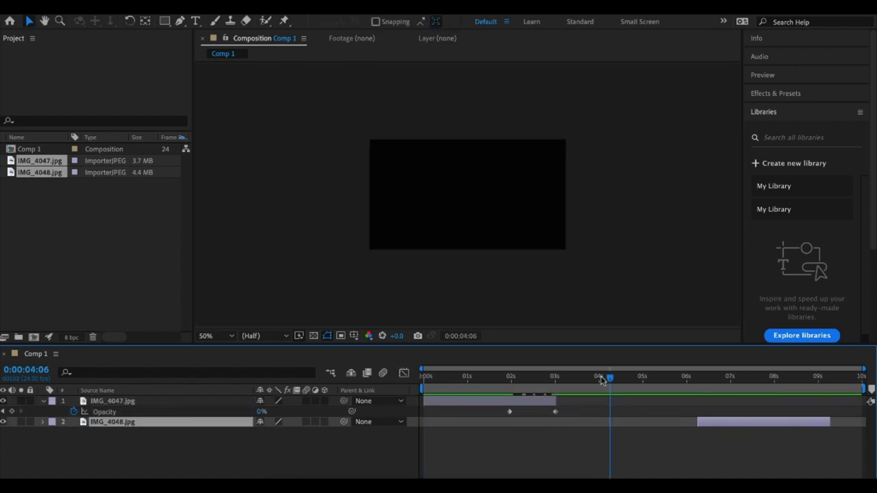
pyautogui.moveTo(608, 373)
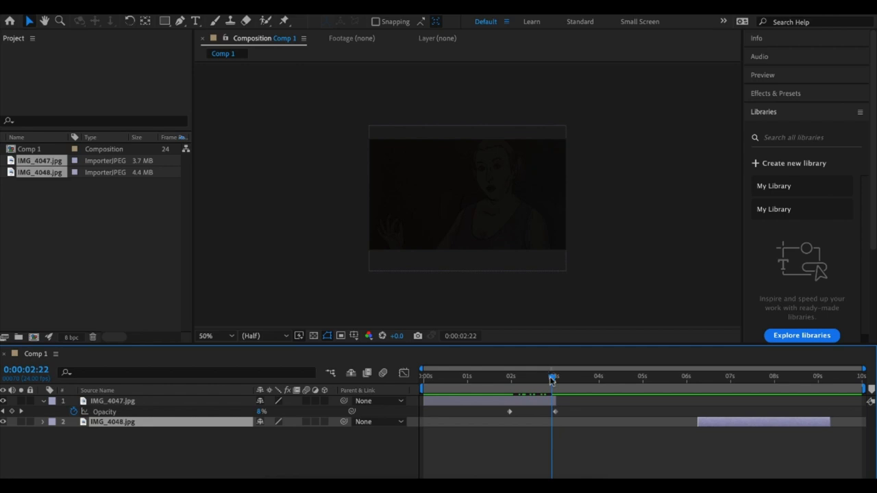
# Scrub the timeline to preview the woman panel fading into the black frame
pyautogui.moveTo(554, 378); pyautogui.dragTo(574, 379)
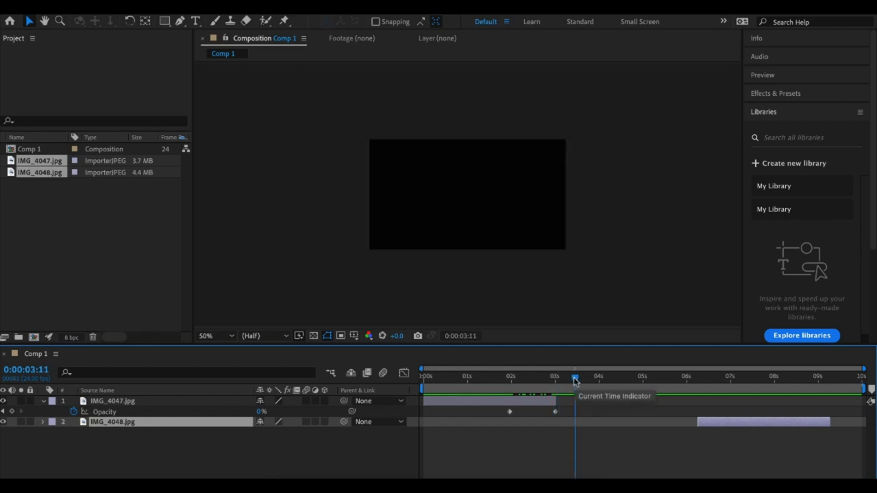
pyautogui.moveTo(576, 382)
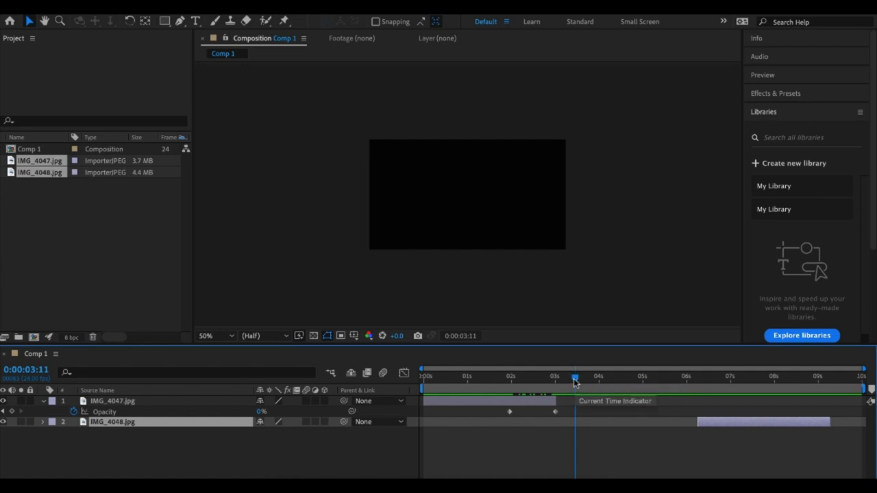
pyautogui.moveTo(575, 376); pyautogui.dragTo(546, 376)
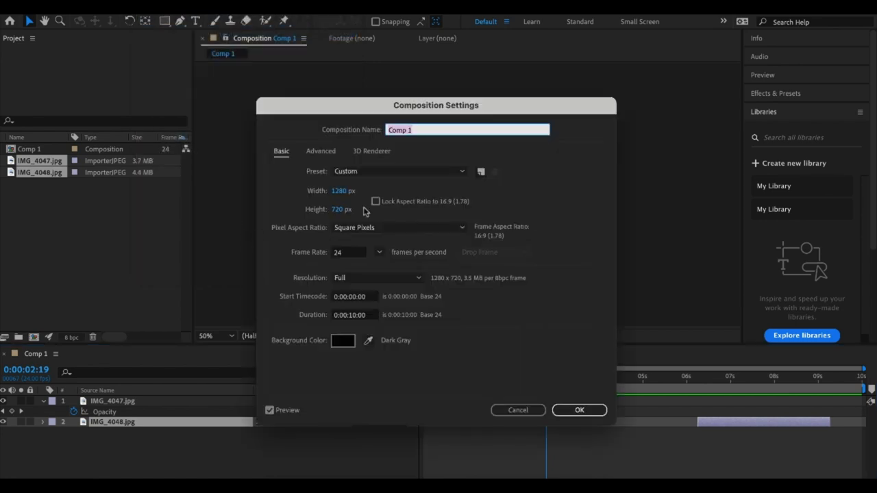
# Change Comp 1's background colour to white so the panel fades to white
pyautogui.click(342, 341)
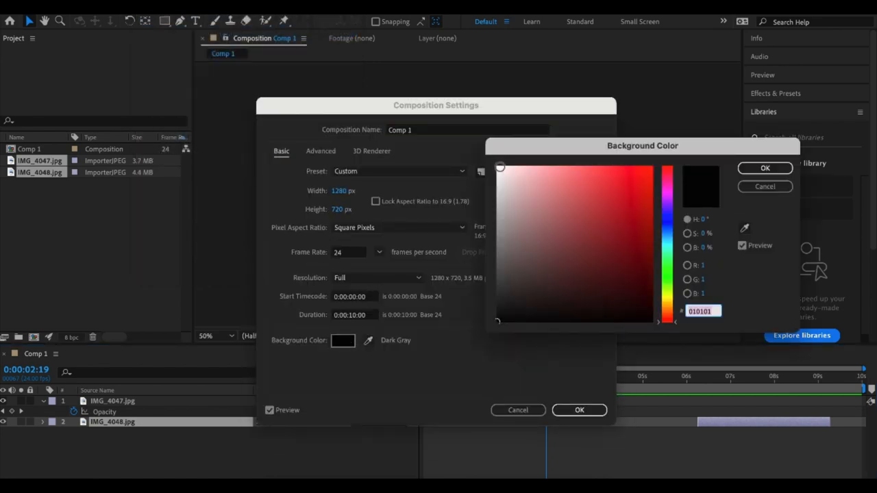
pyautogui.click(765, 168)
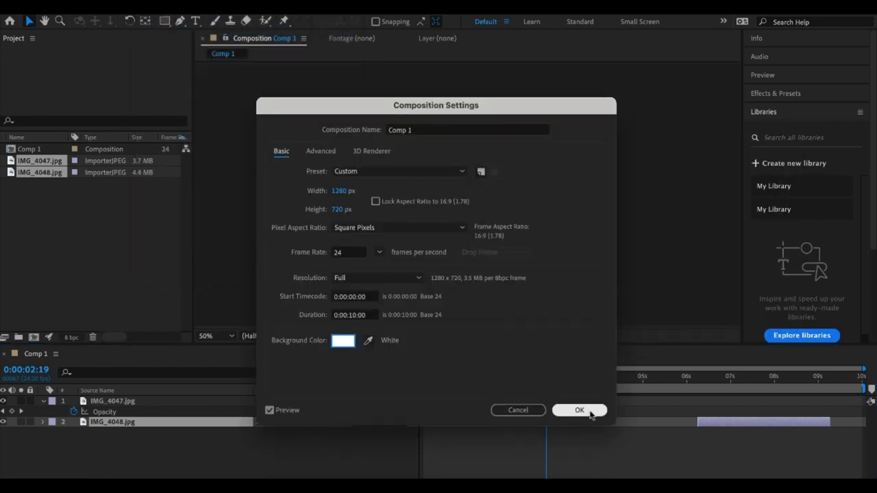
pyautogui.click(578, 409)
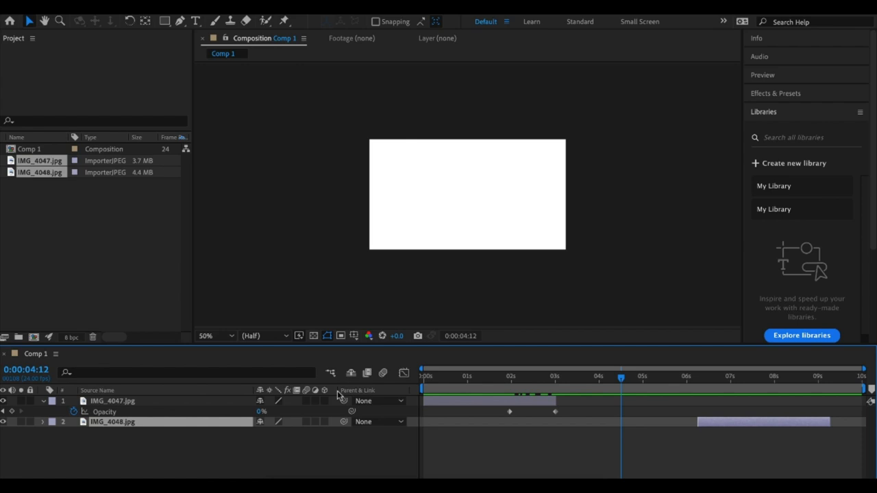
pyautogui.moveTo(591, 433)
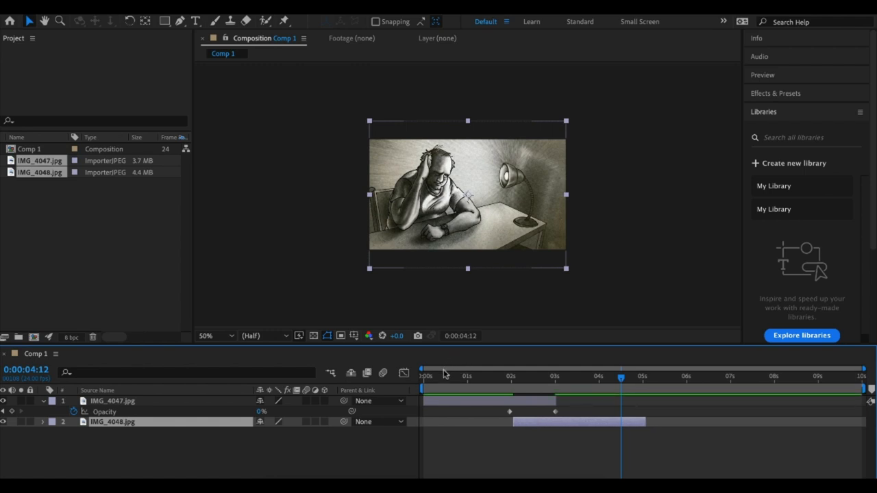
# Move the Current Time Indicator back to 0:00:01:23
pyautogui.moveTo(620, 370); pyautogui.dragTo(440, 370)
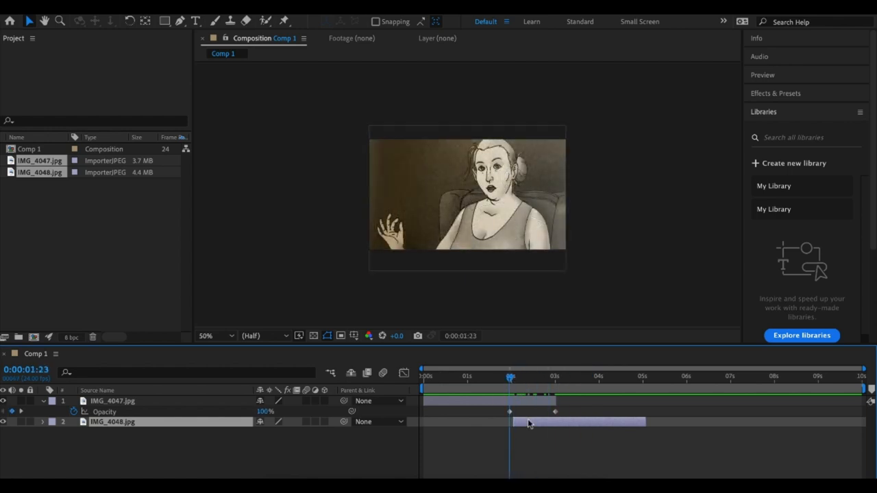
# Select IMG_4048 and scrub to preview its cross-dissolve with IMG_4047
pyautogui.click(137, 421)
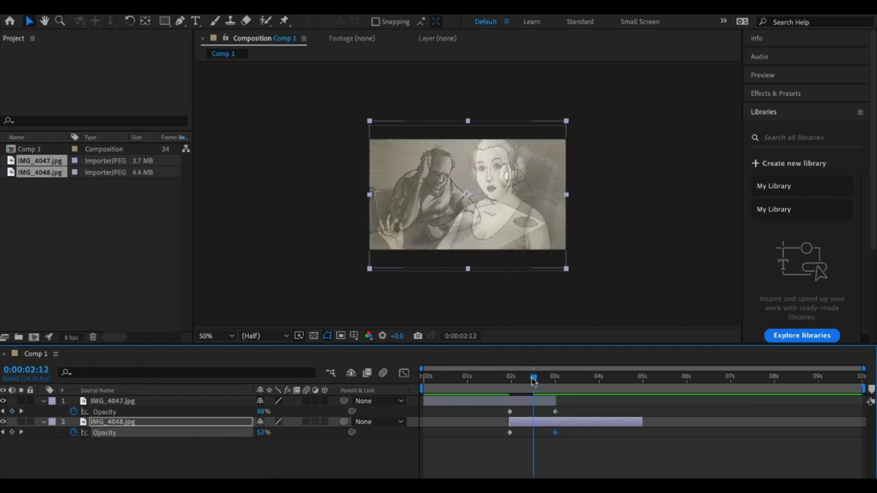
pyautogui.moveTo(533, 381); pyautogui.dragTo(505, 381)
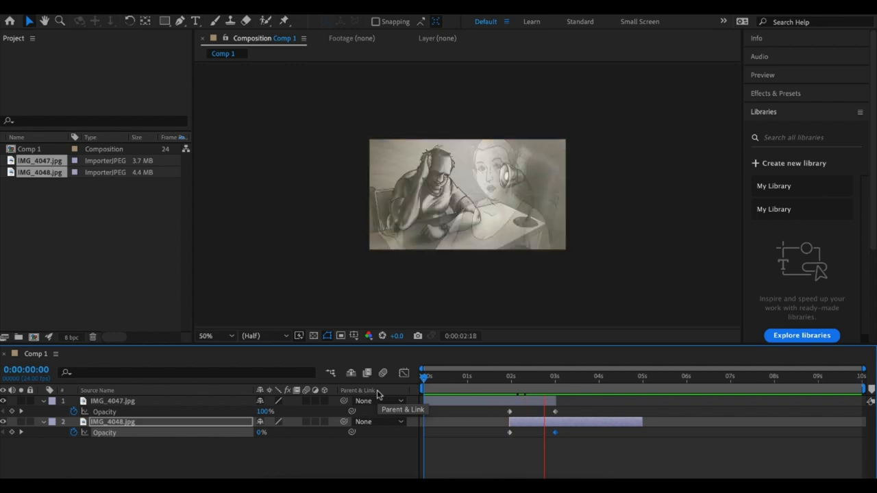
# Select the IMG_4048 layer bar to reposition it near the 4-second mark
pyautogui.click(631, 376)
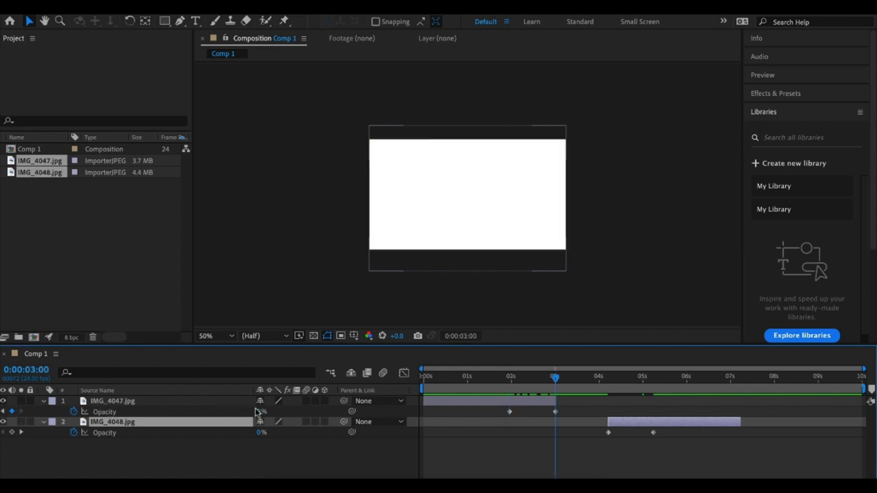
# Set IMG_4047's Opacity near 0% at 0:00 to add a starting keyframe
pyautogui.click(114, 400)
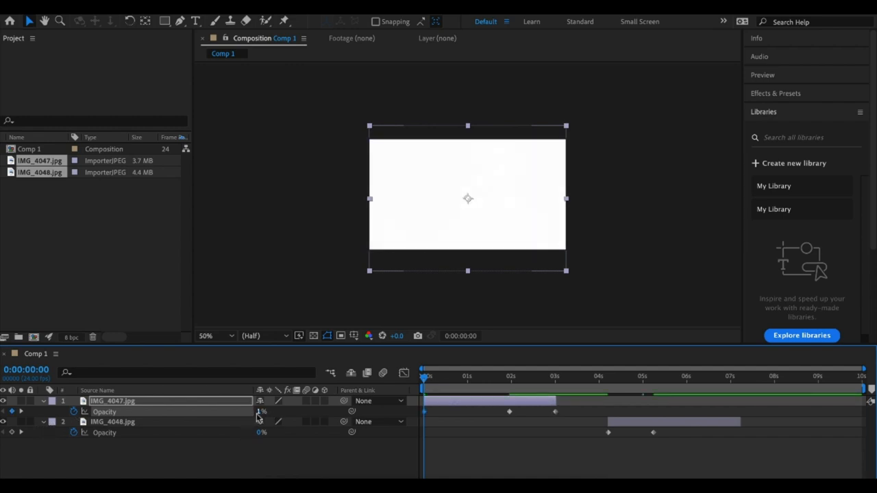
pyautogui.click(467, 376)
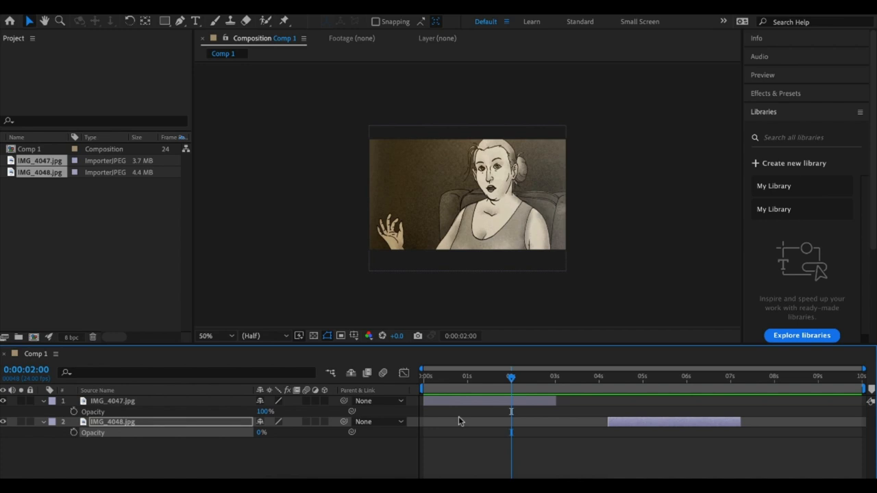
pyautogui.moveTo(650, 428)
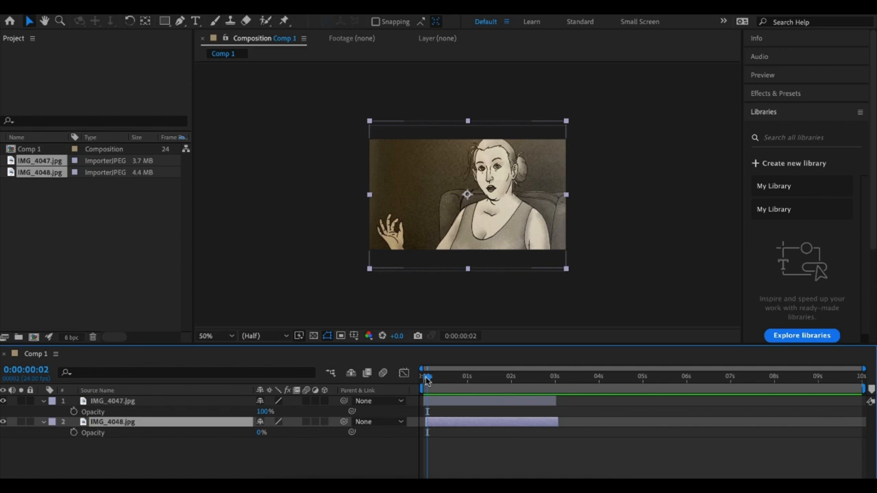
pyautogui.moveTo(424, 387)
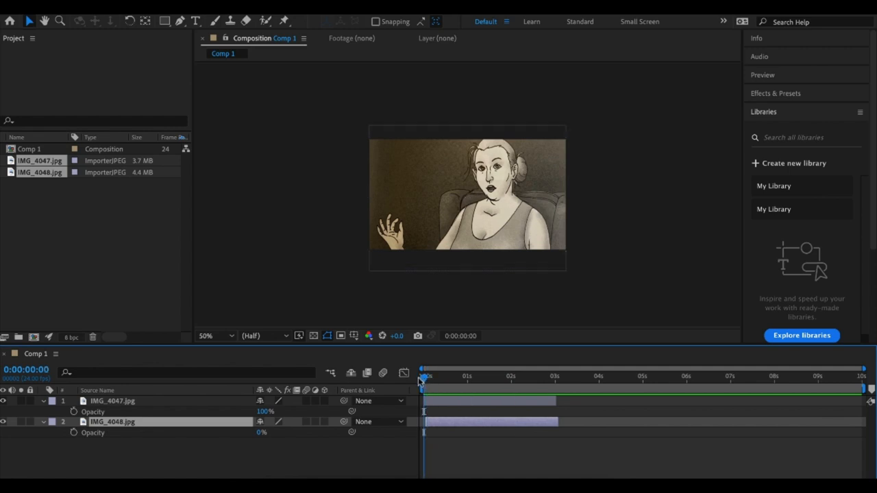
# Keyframe IMG_4047's position from 640,384 at 0:00 to 1960,384 at 1:23
pyautogui.click(112, 401)
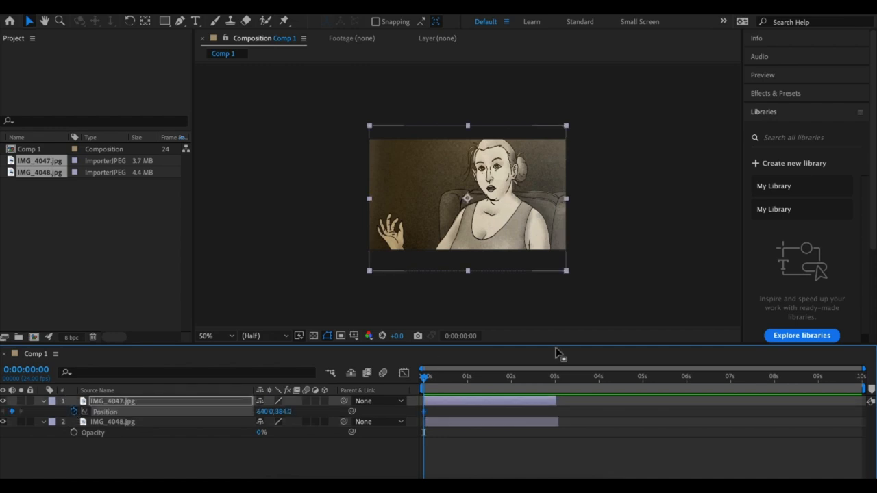
pyautogui.click(470, 376)
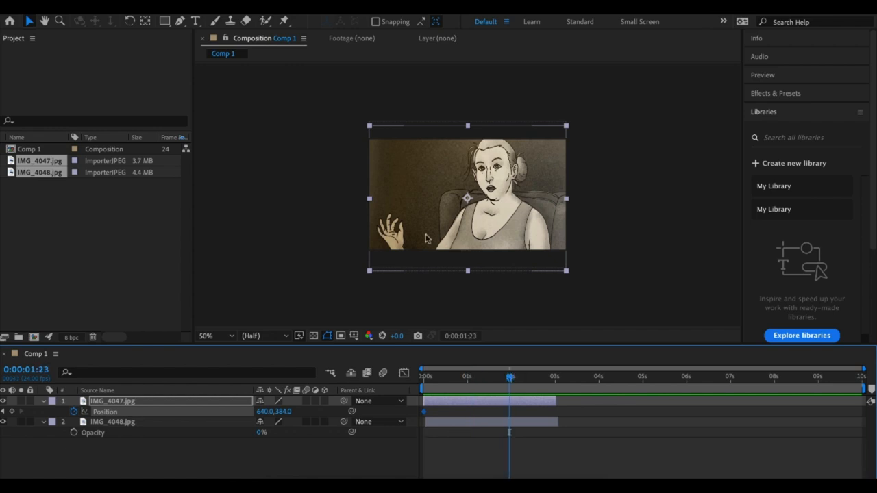
pyautogui.moveTo(467, 199); pyautogui.dragTo(655, 198)
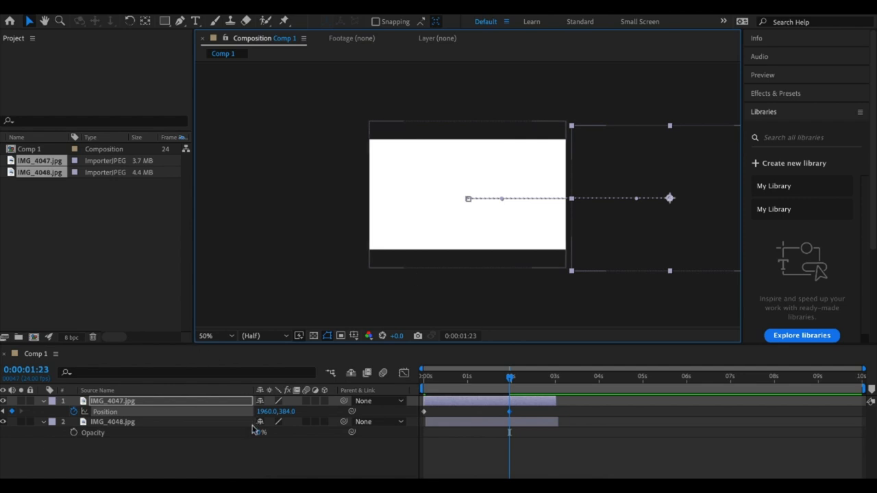
pyautogui.moveTo(258, 435)
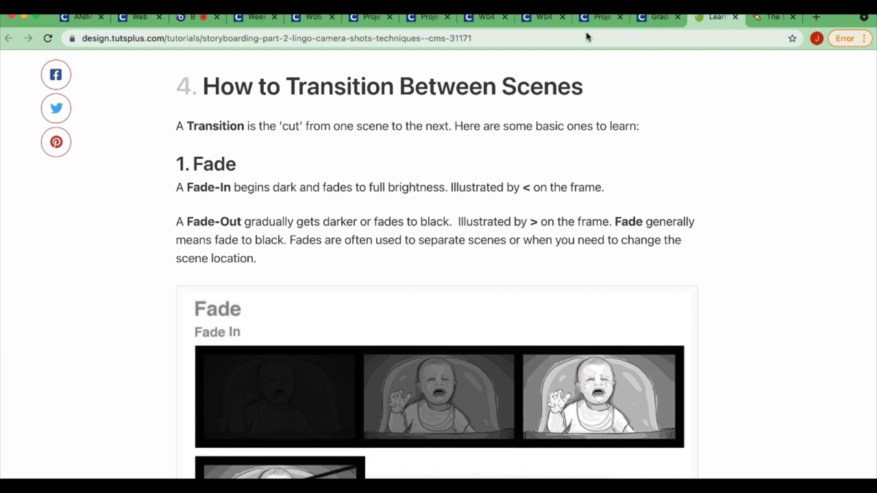
pyautogui.moveTo(7, 325)
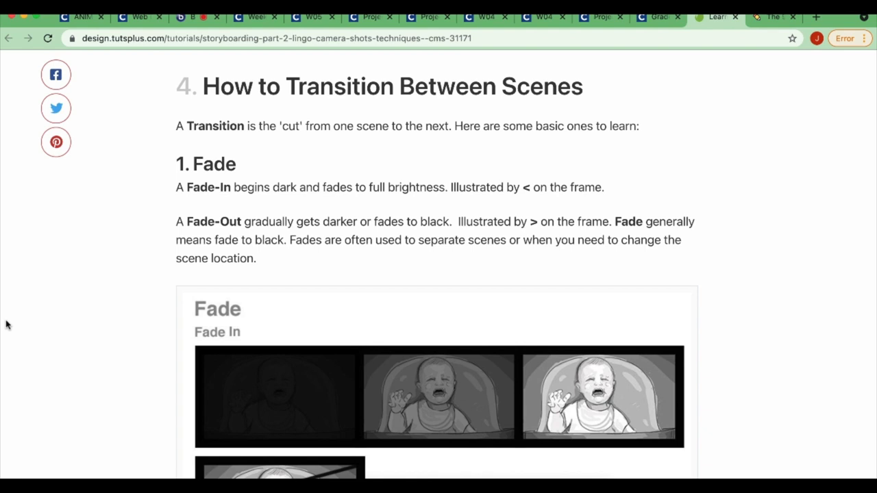
# Scroll the Tuts+ article from Fade and Wash Out to the Cross and Ripple Dissolve examples
pyautogui.scroll(-3)
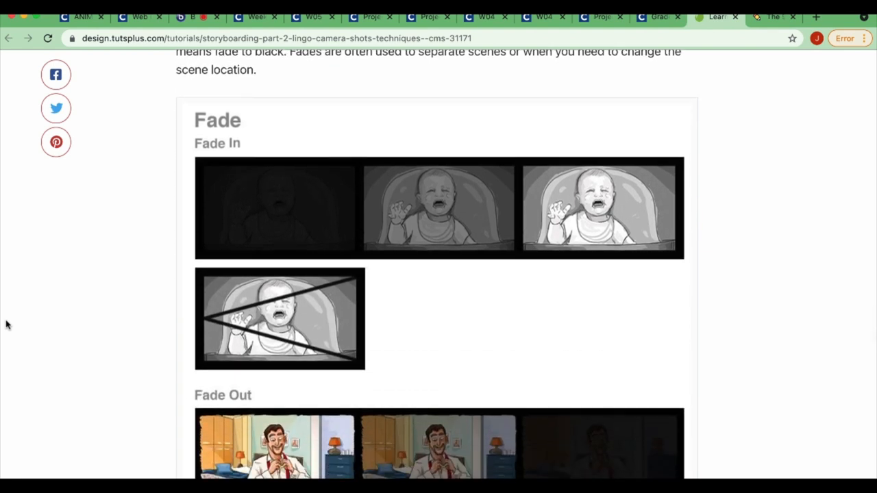
pyautogui.scroll(-3)
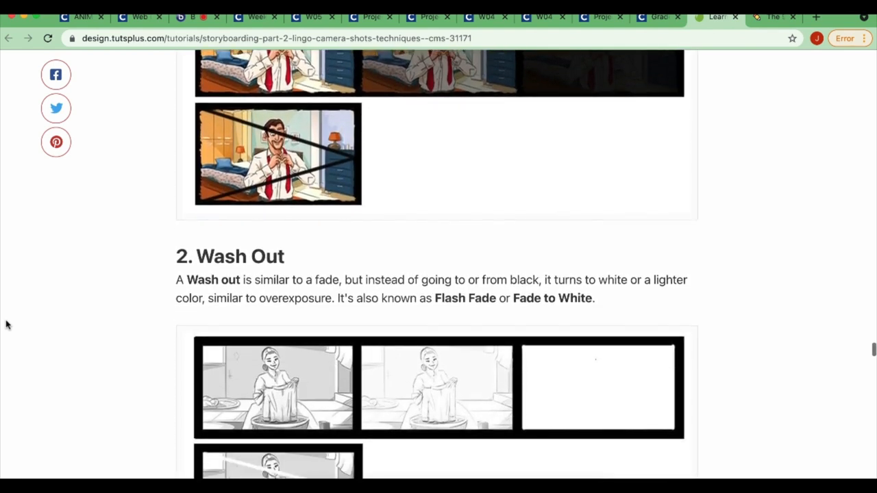
pyautogui.scroll(-3)
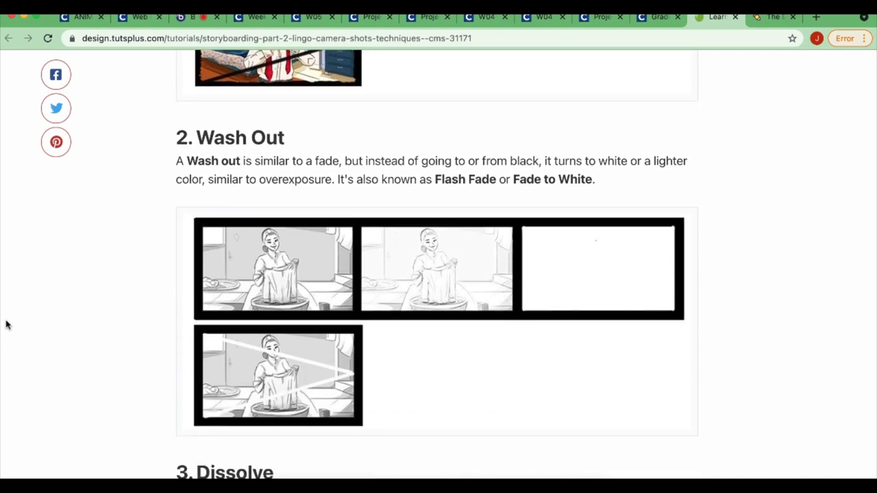
pyautogui.scroll(-3)
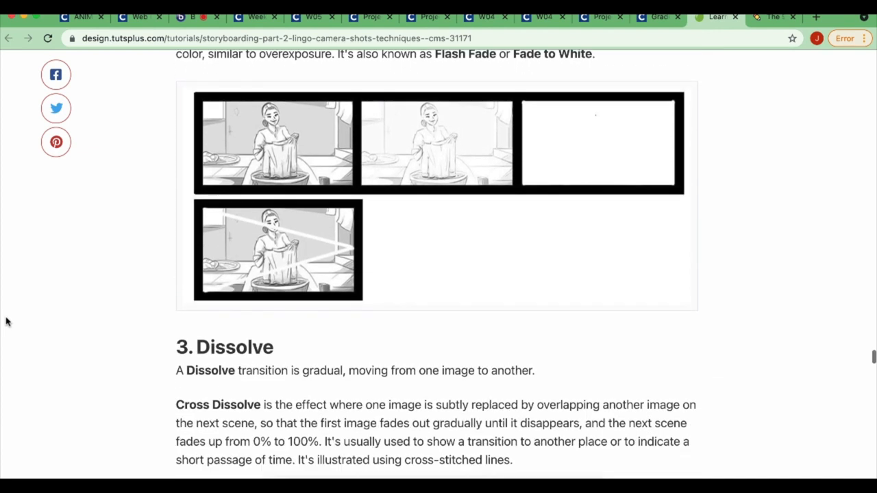
pyautogui.scroll(-3)
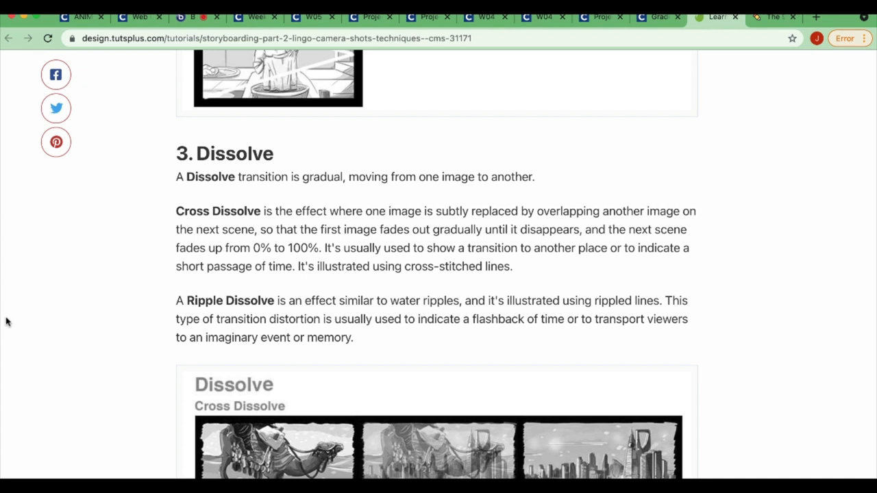
pyautogui.scroll(-3)
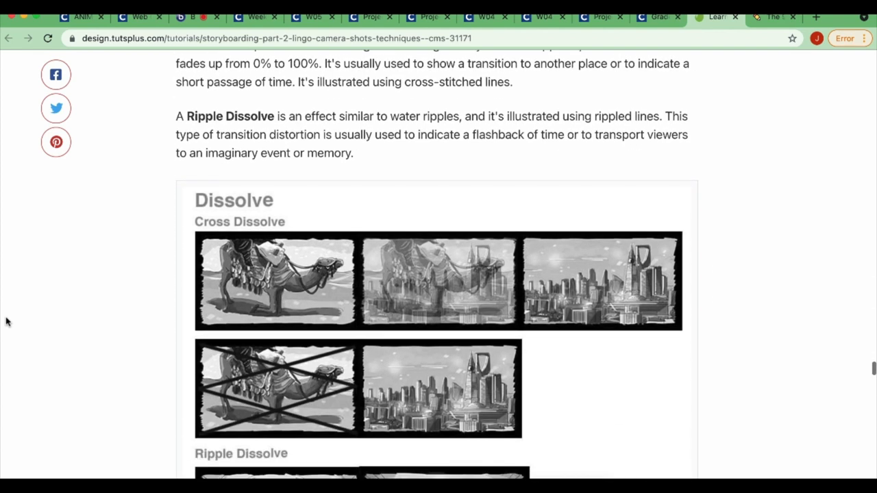
pyautogui.scroll(-3)
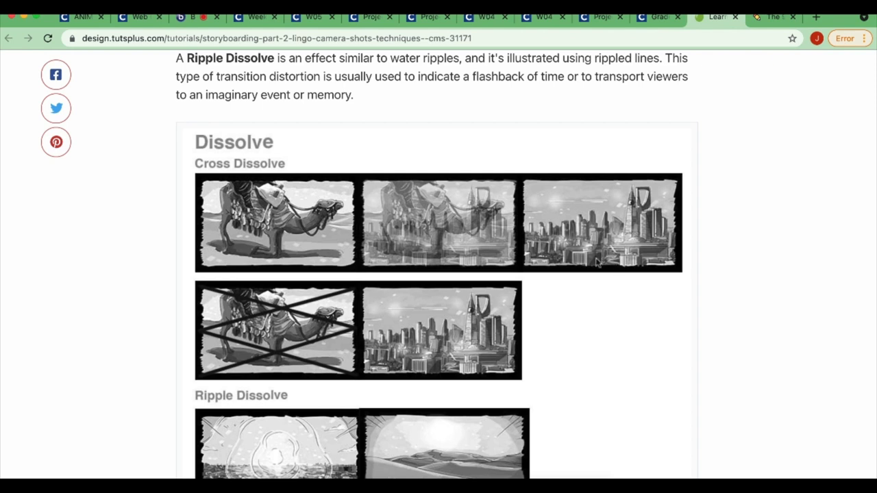
# Scroll on through sections 6 Slide and 7 Iris until 8 Morph appears
pyautogui.scroll(-3)
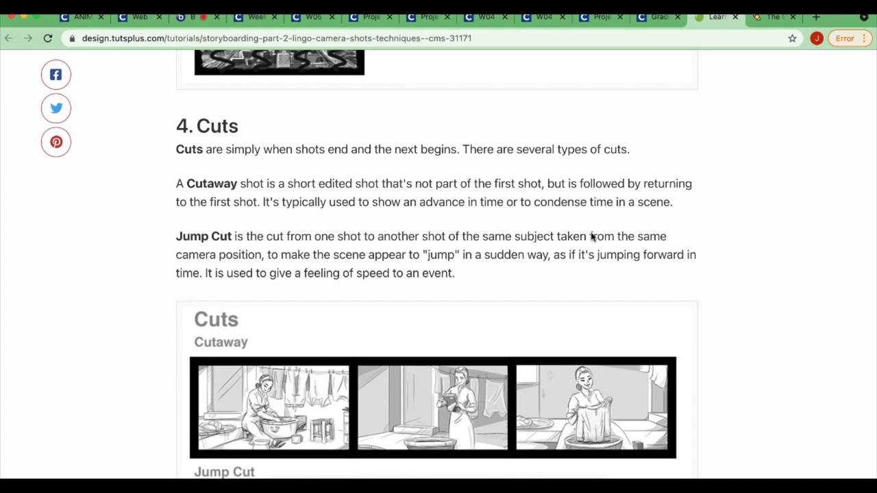
pyautogui.scroll(-3)
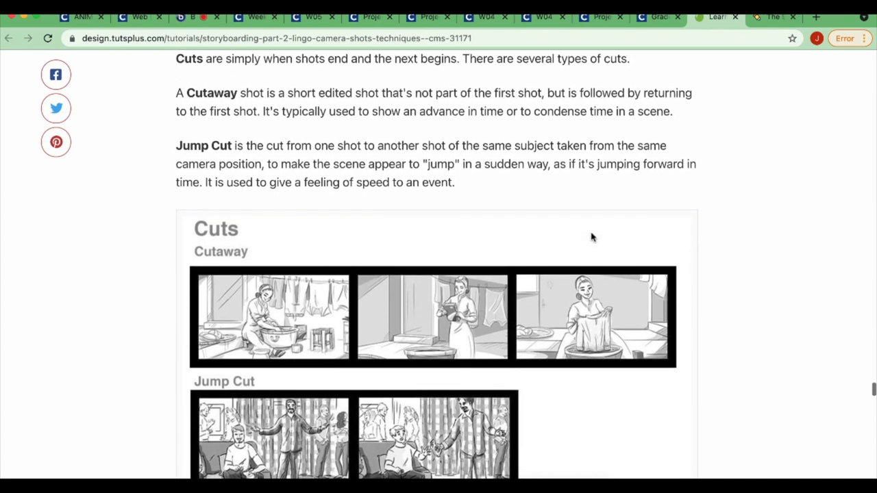
pyautogui.scroll(-3)
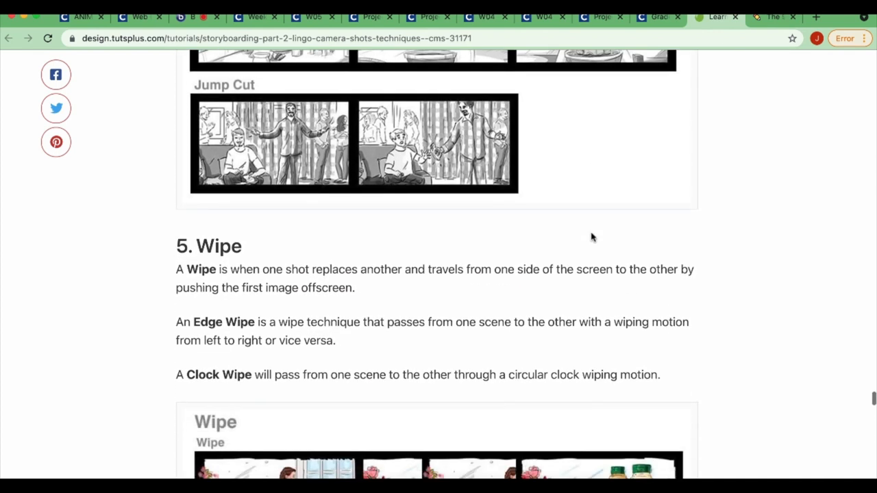
pyautogui.scroll(-3)
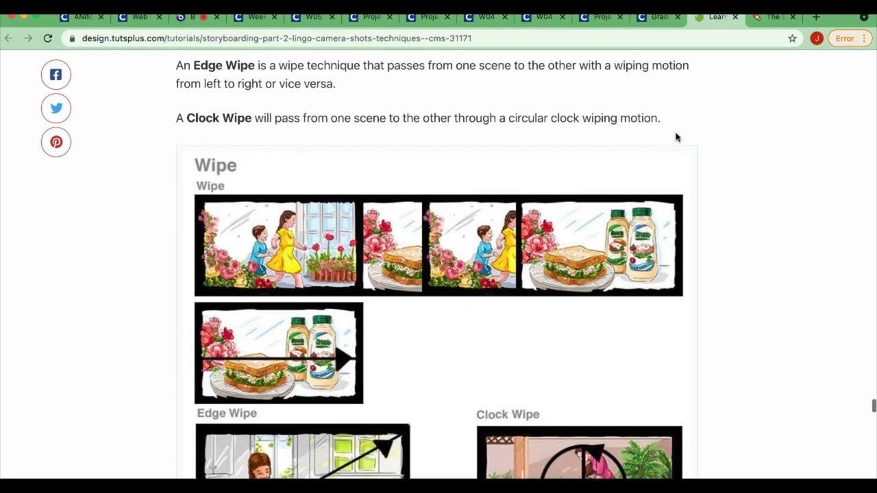
pyautogui.scroll(-3)
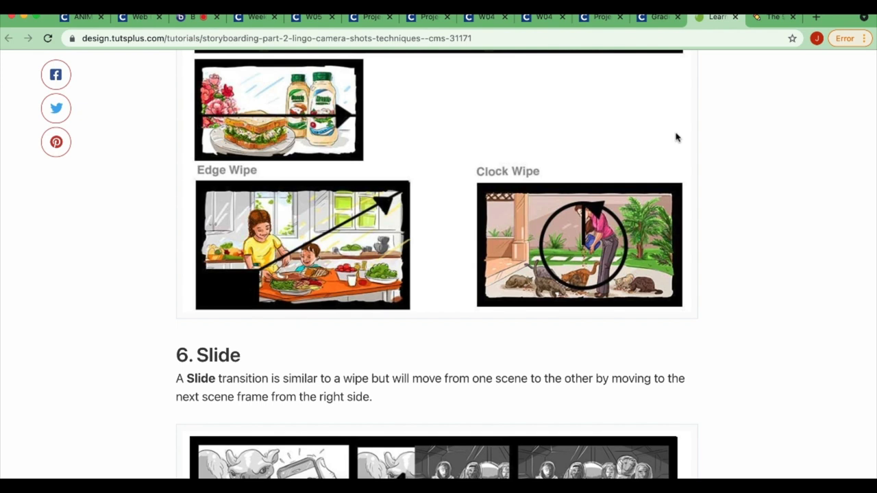
pyautogui.scroll(-3)
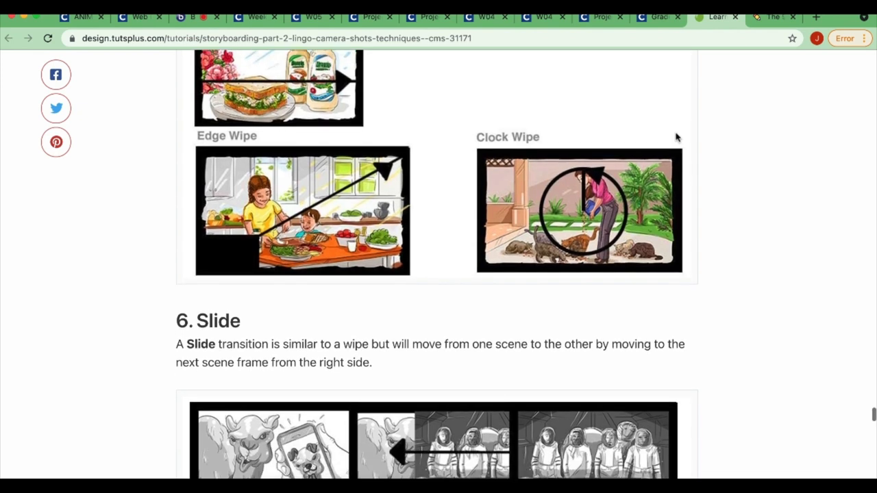
pyautogui.scroll(-3)
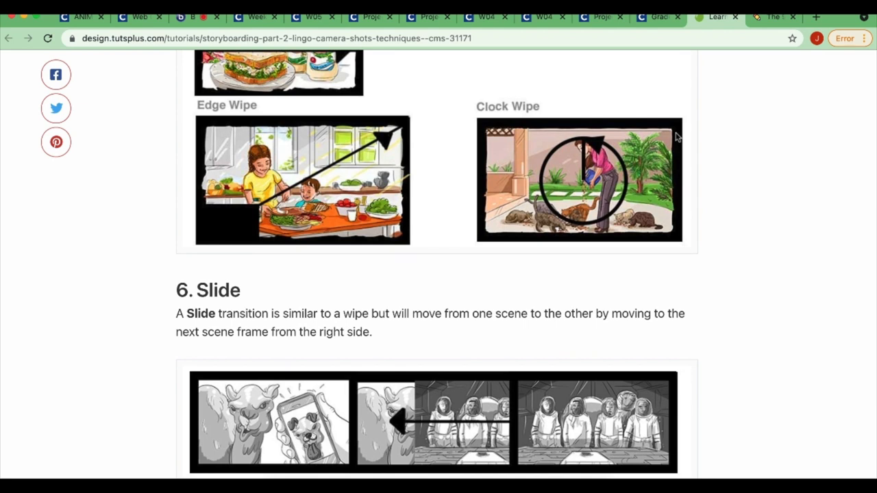
pyautogui.scroll(-3)
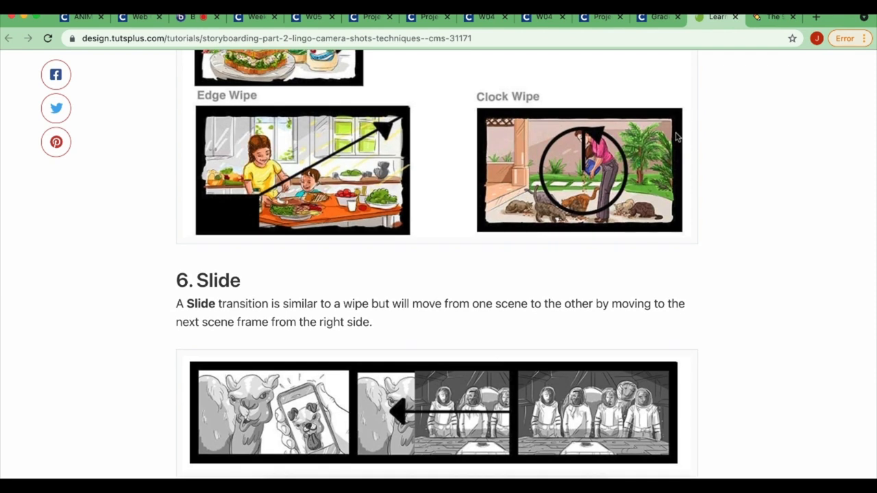
pyautogui.scroll(-3)
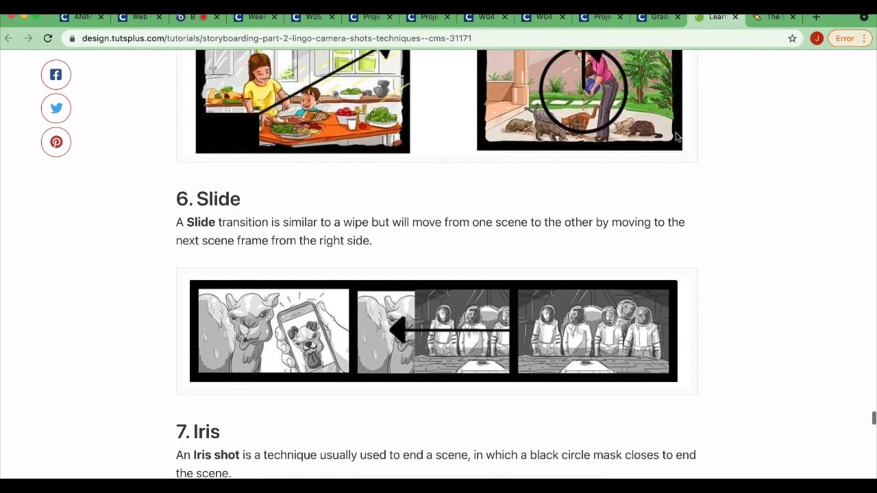
pyautogui.scroll(-3)
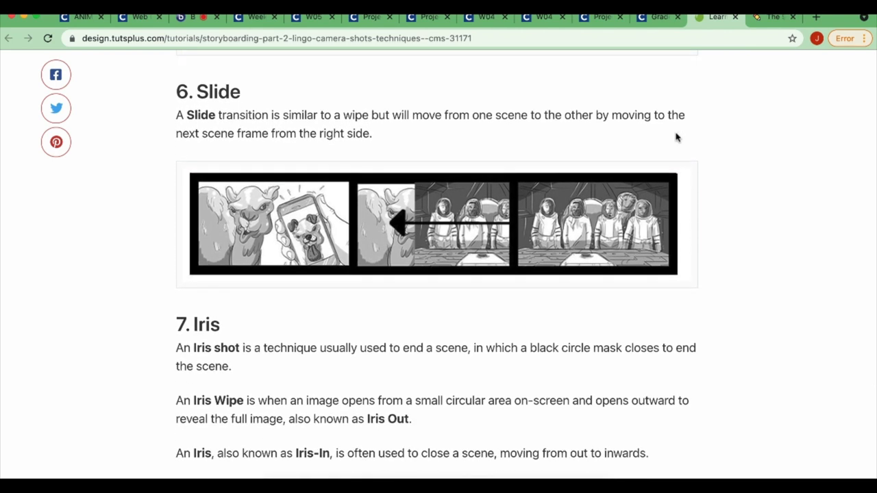
pyautogui.moveTo(706, 287)
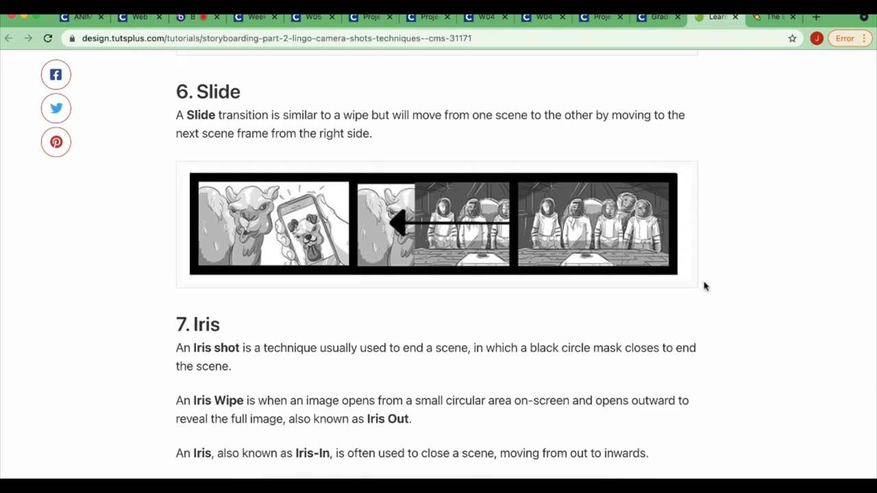
pyautogui.scroll(-3)
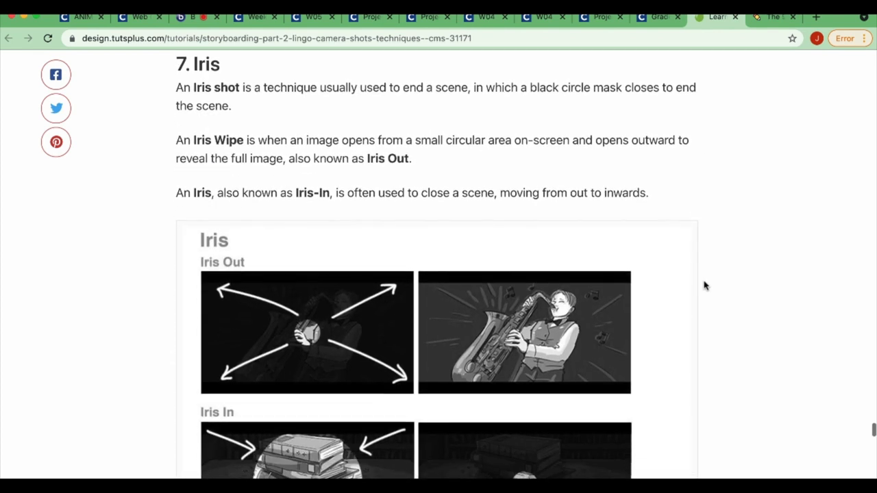
pyautogui.moveTo(287, 351)
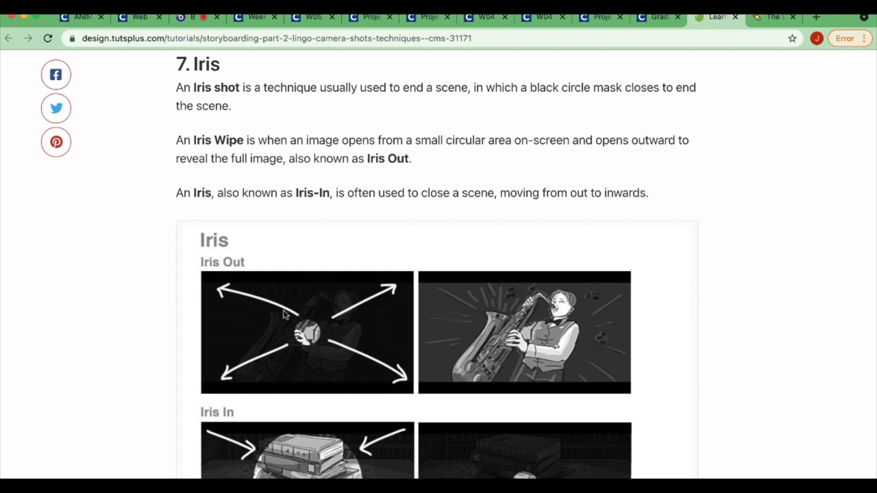
pyautogui.moveTo(311, 330)
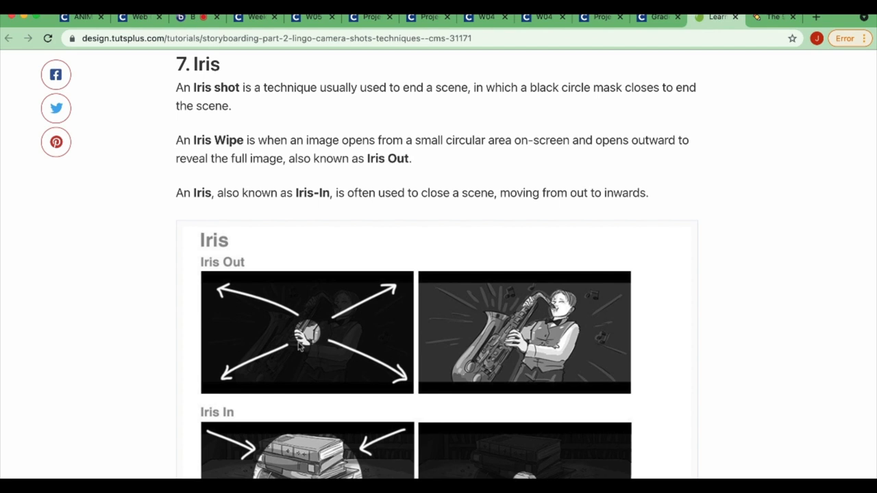
pyautogui.scroll(-3)
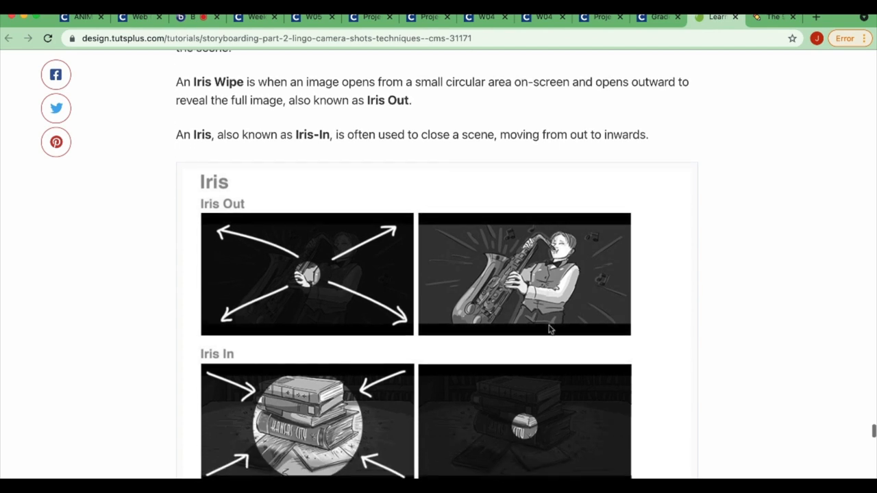
pyautogui.scroll(-3)
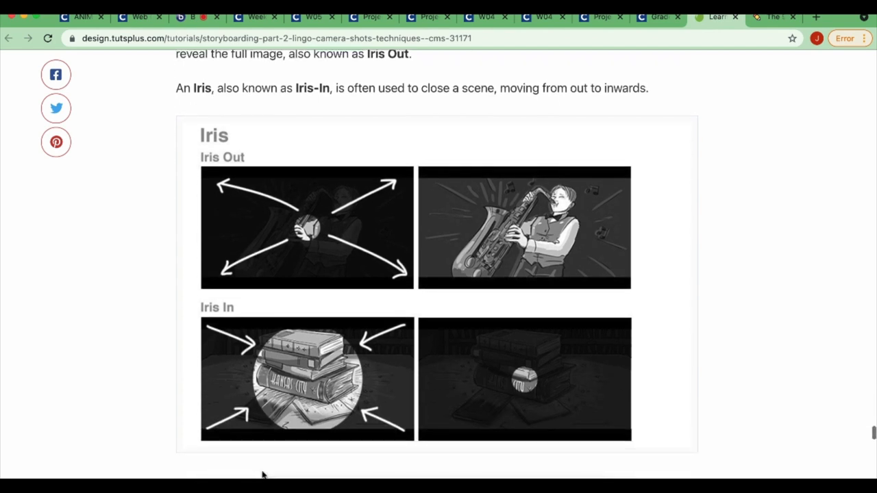
pyautogui.scroll(-3)
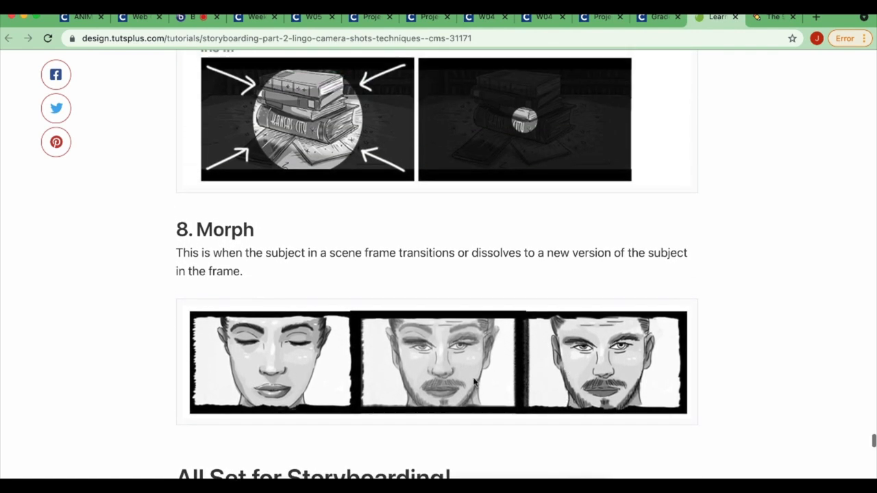
pyautogui.moveTo(343, 382)
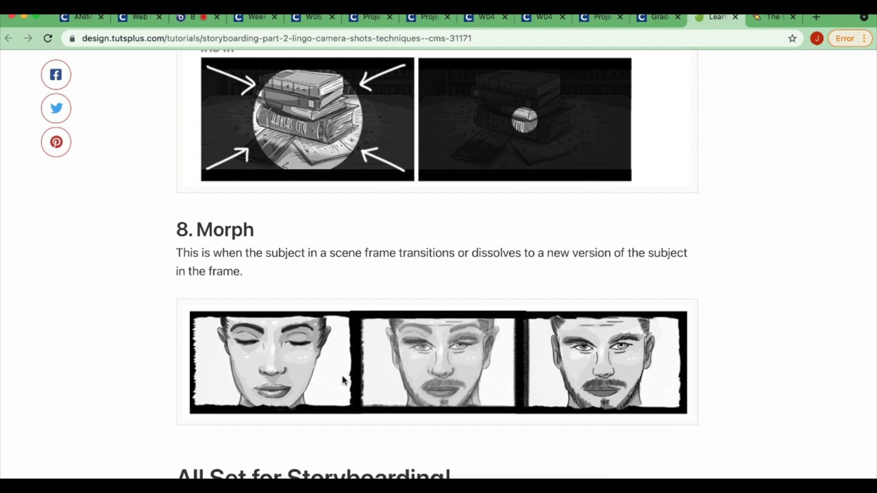
pyautogui.moveTo(608, 356)
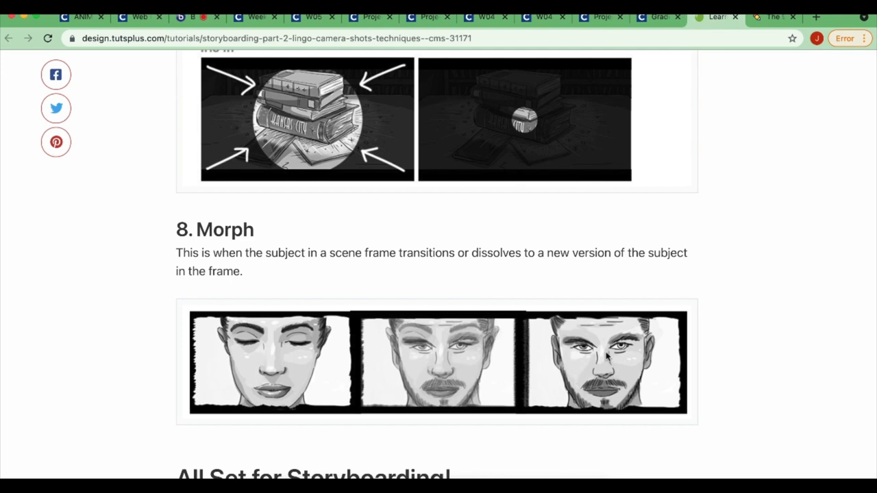
# Bring up the Boords video transition effects article showing the Iris In example
pyautogui.click(772, 17)
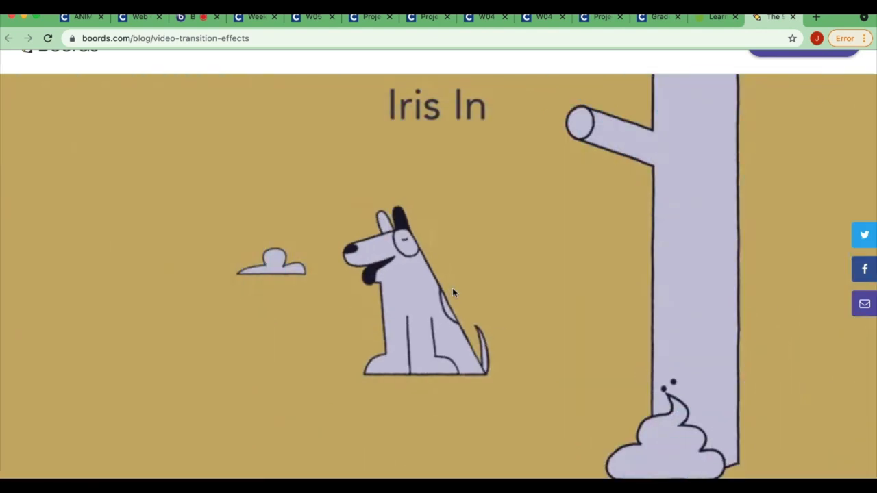
# Scroll through the Cross Dissolve and Ripple Dissolve examples
pyautogui.scroll(-3)
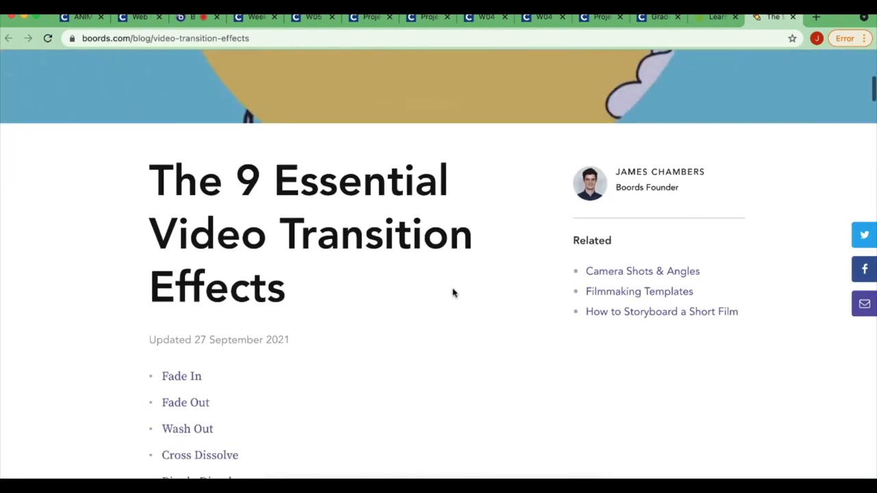
pyautogui.scroll(-3)
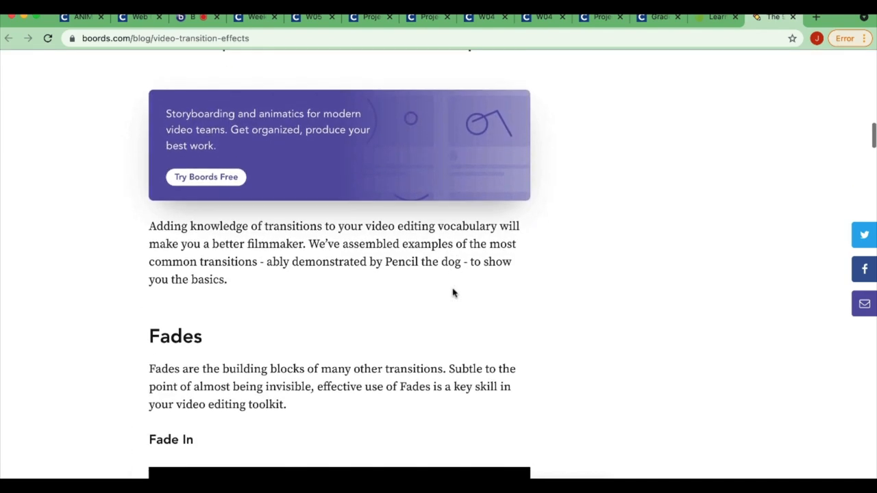
pyautogui.scroll(-3)
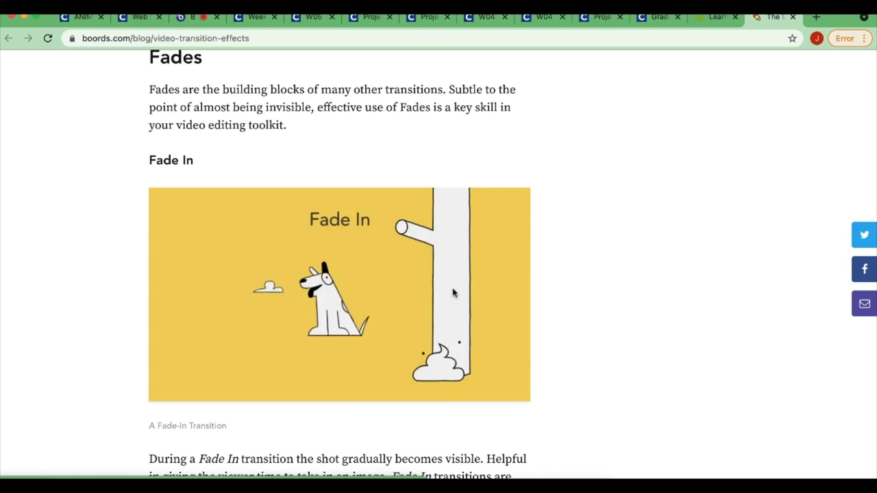
pyautogui.scroll(-3)
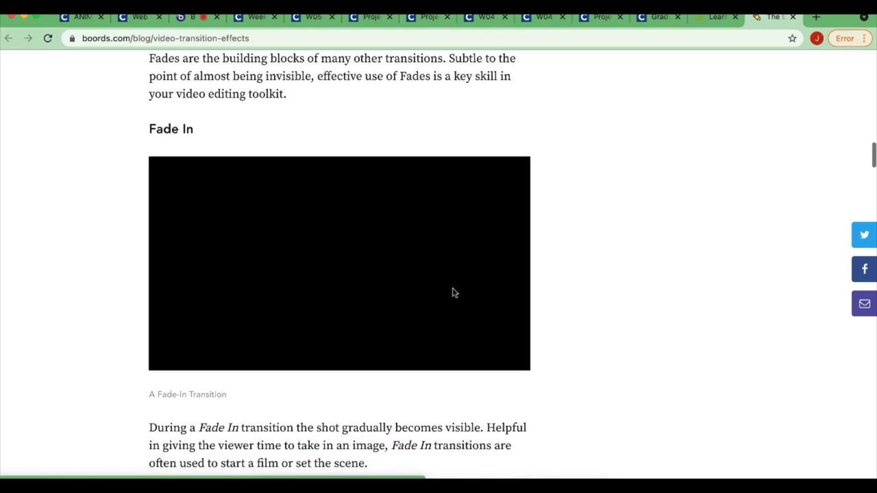
pyautogui.scroll(-3)
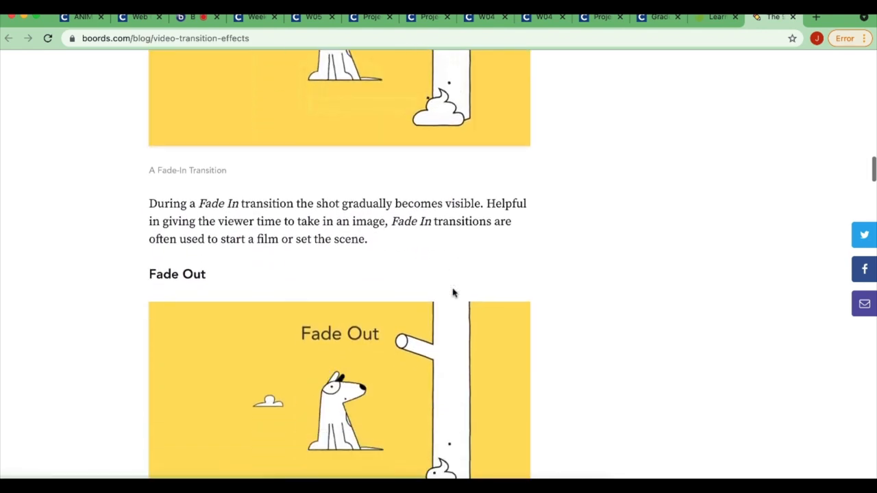
pyautogui.scroll(3)
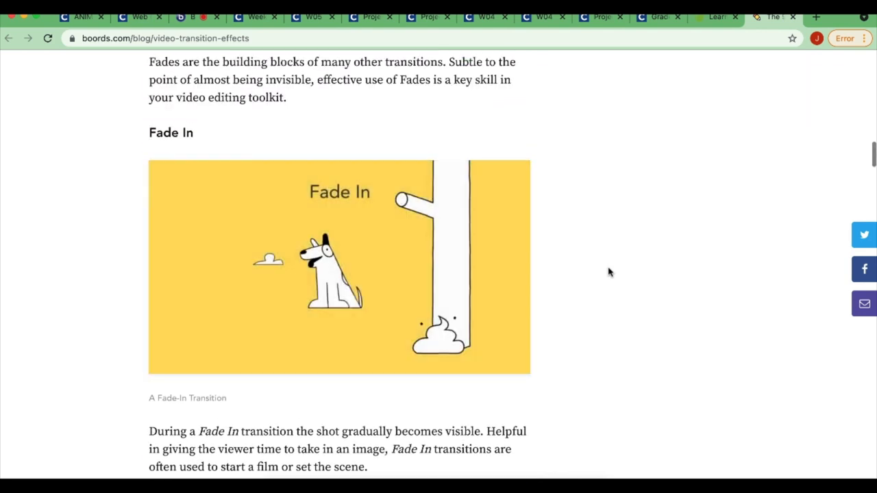
pyautogui.scroll(-3)
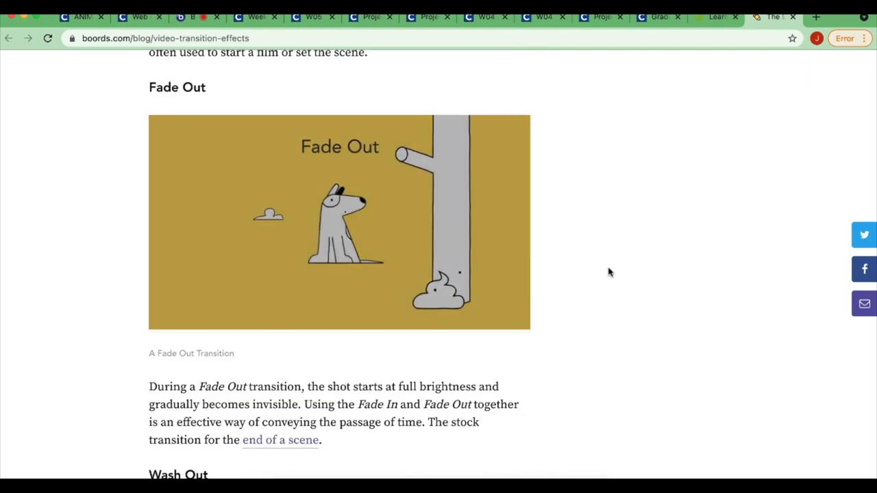
pyautogui.scroll(-3)
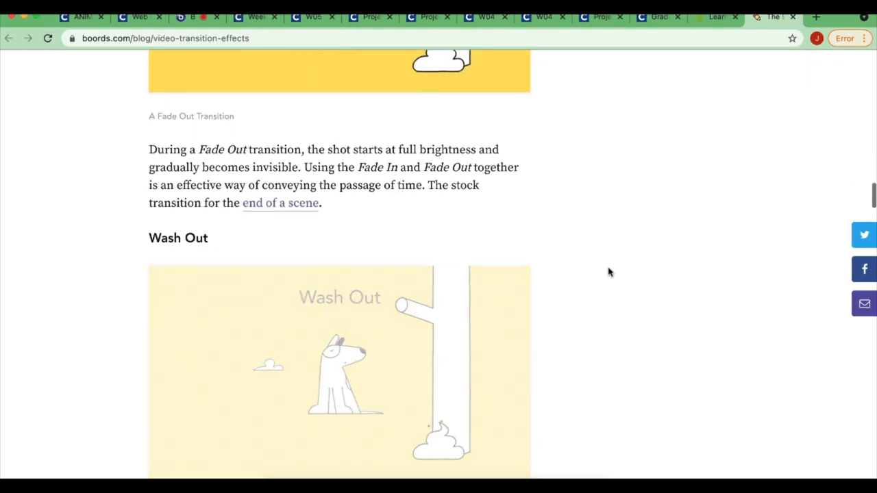
pyautogui.scroll(-3)
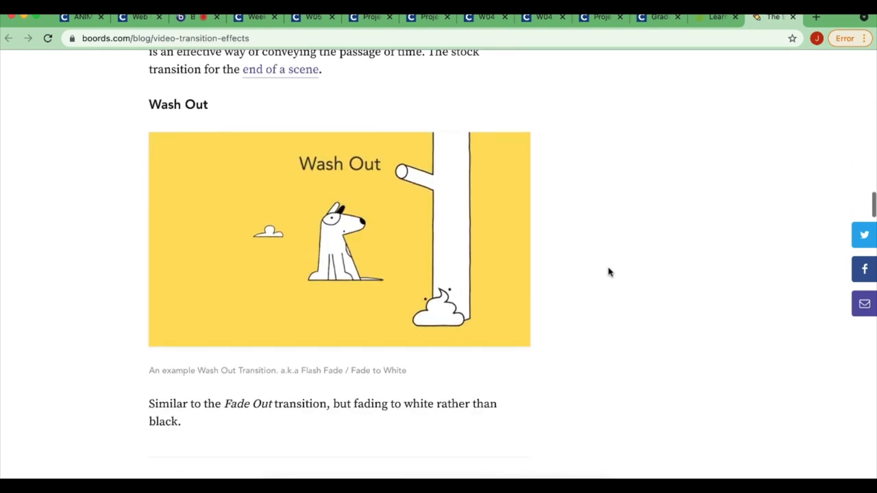
pyautogui.scroll(-3)
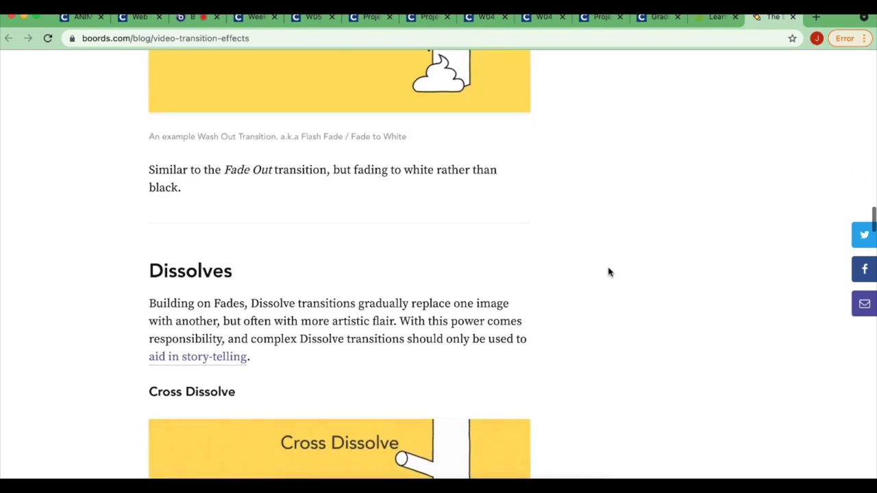
# Continue past Jump Cut and Cutaway down to the Wipes heading
pyautogui.scroll(-3)
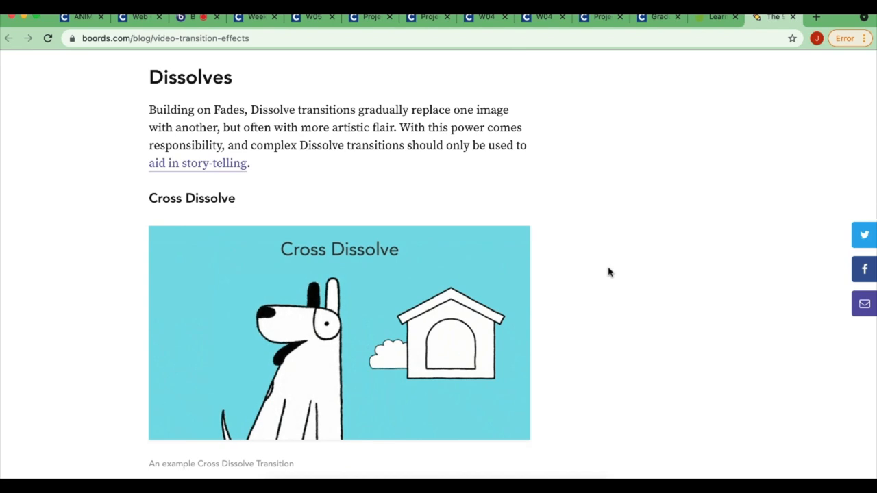
pyautogui.moveTo(586, 285)
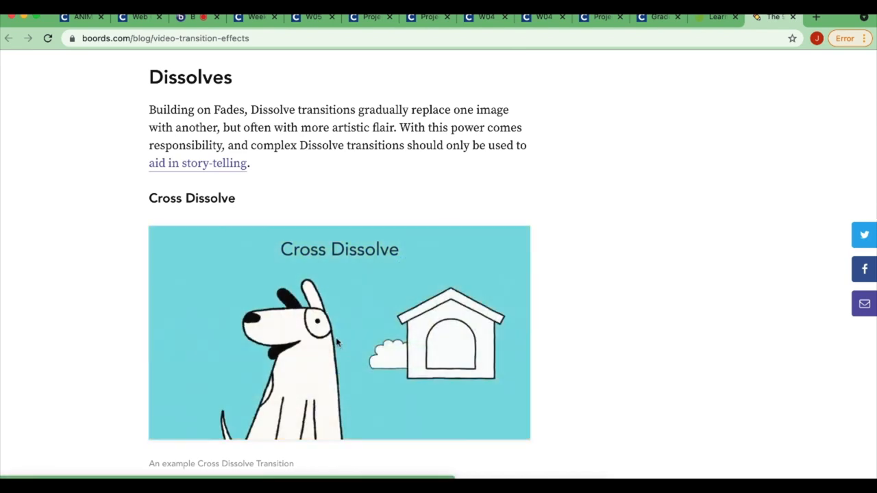
pyautogui.scroll(-3)
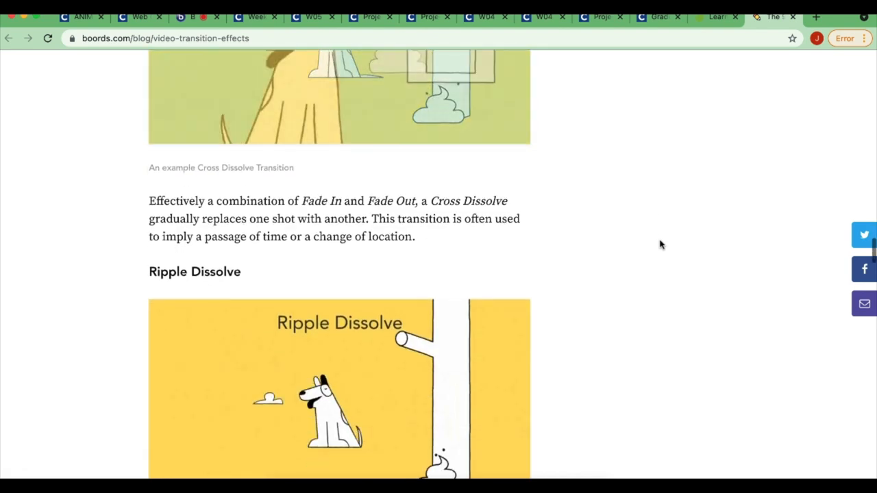
pyautogui.scroll(-3)
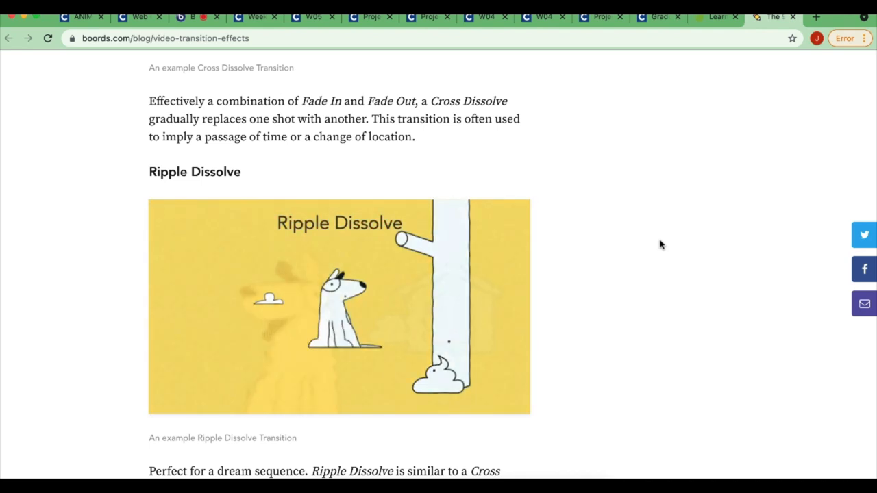
pyautogui.scroll(-3)
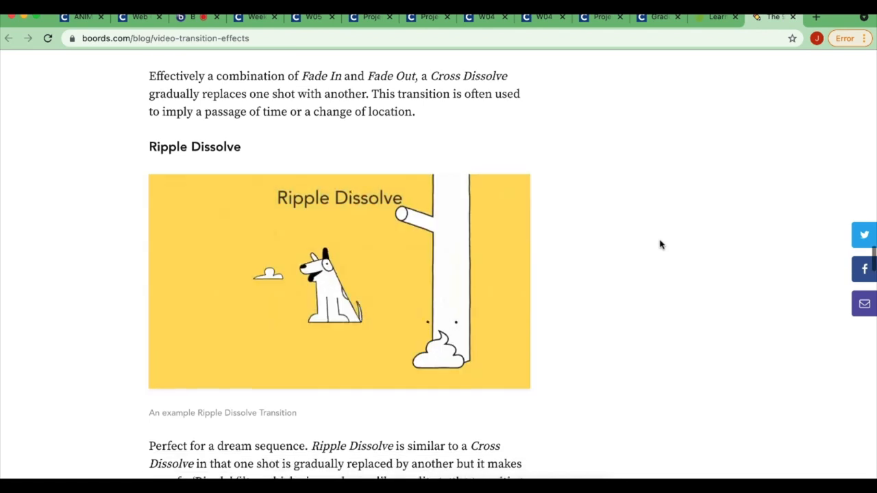
pyautogui.scroll(-3)
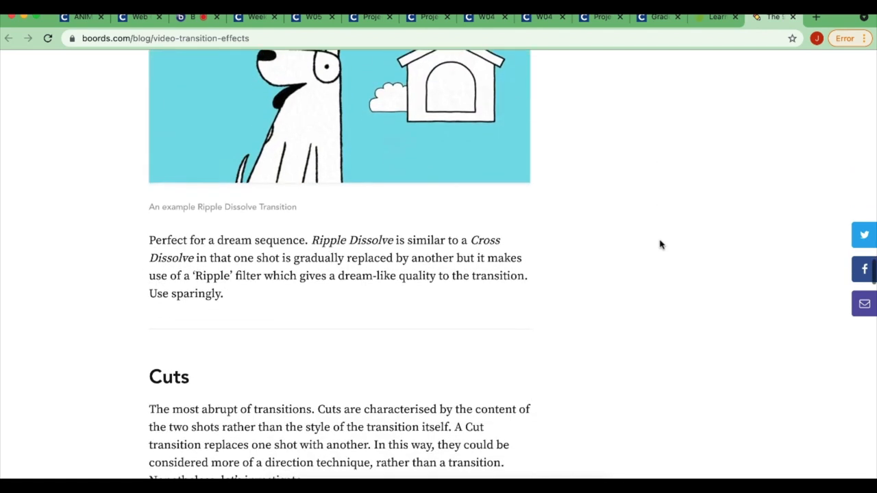
pyautogui.scroll(-3)
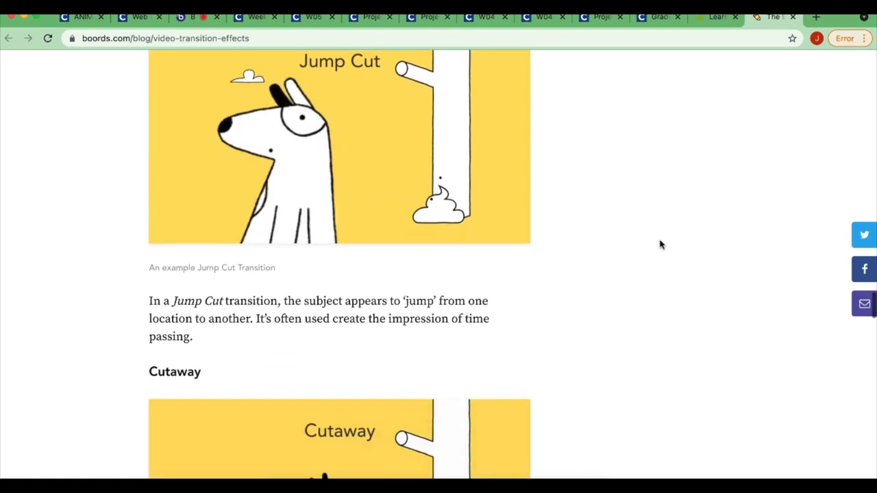
pyautogui.scroll(-3)
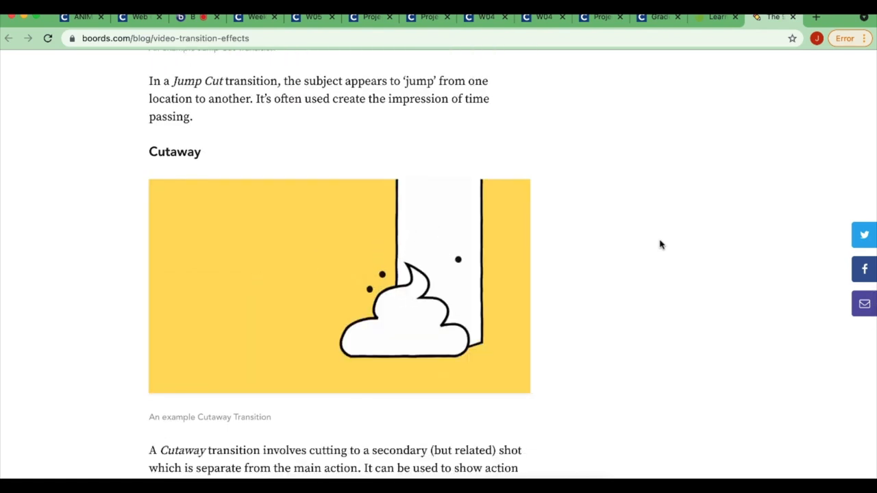
pyautogui.scroll(-3)
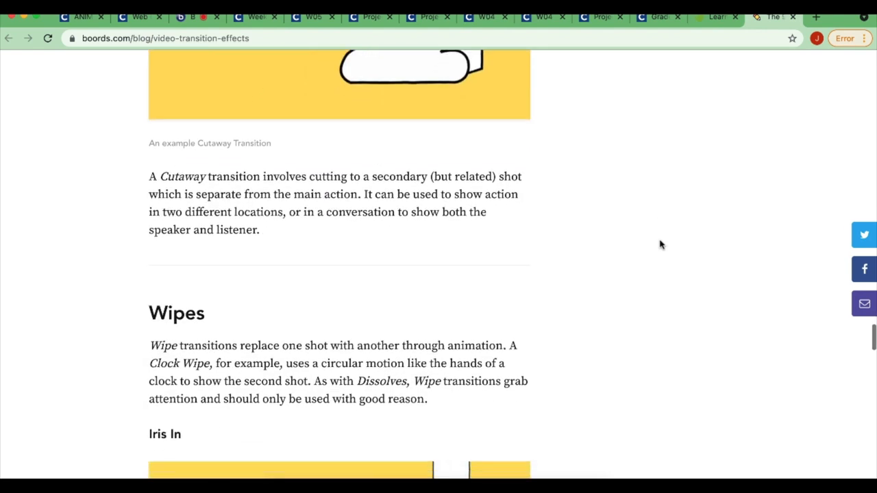
pyautogui.scroll(-3)
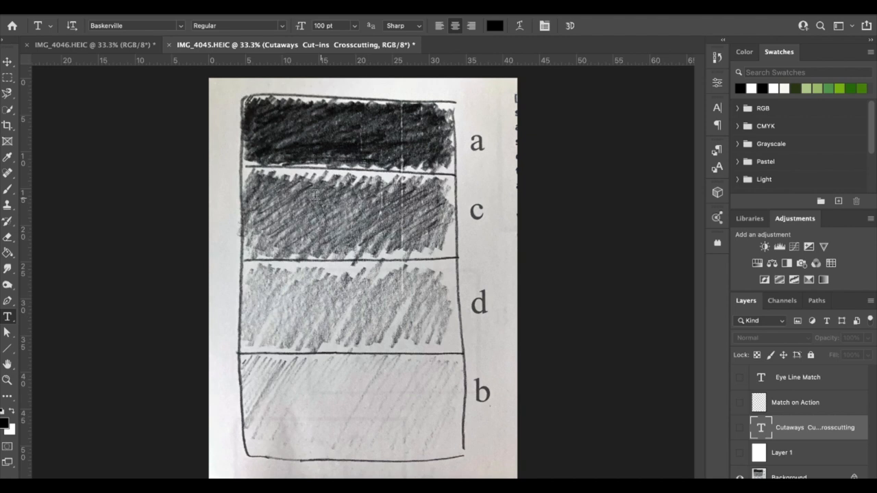
# Show the IMG_4046.HEIC document with the line and shaded koala panels
pyautogui.click(89, 45)
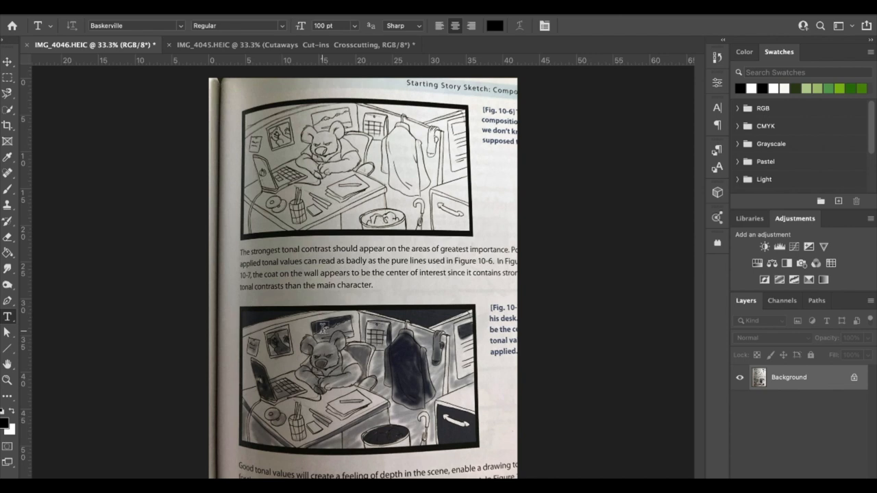
pyautogui.moveTo(285, 60)
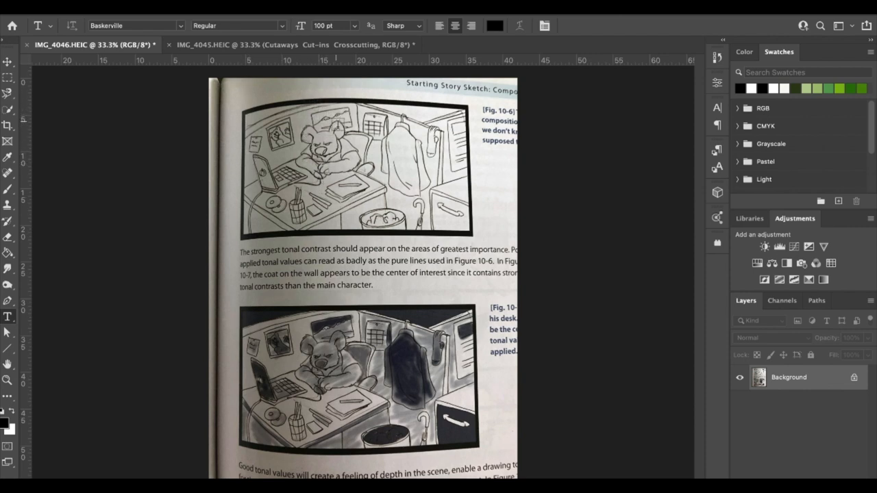
pyautogui.moveTo(414, 176)
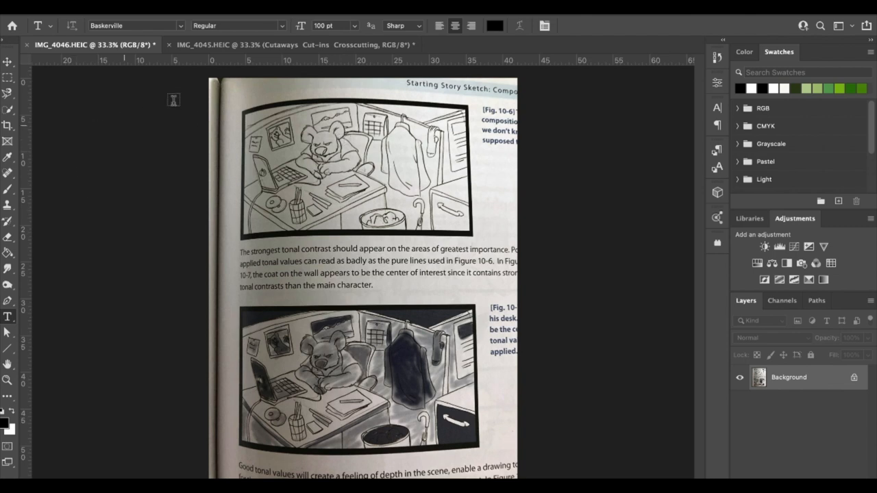
pyautogui.moveTo(618, 164)
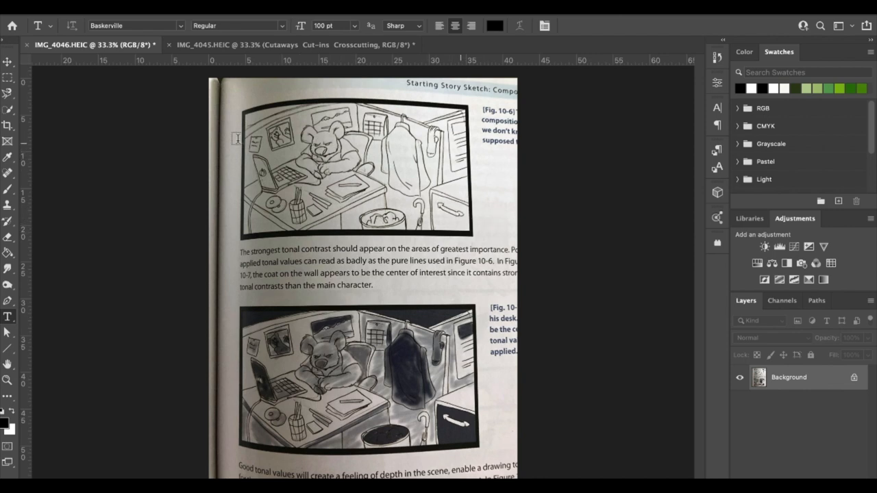
pyautogui.moveTo(481, 299)
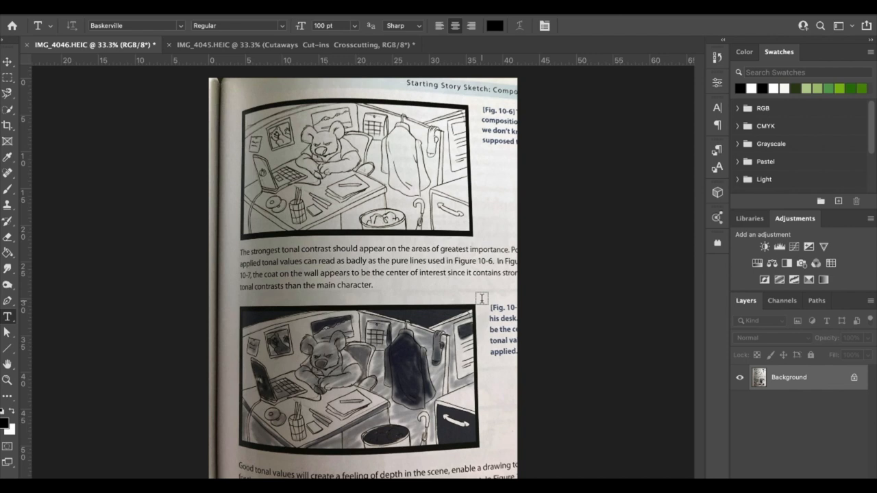
pyautogui.moveTo(335, 183)
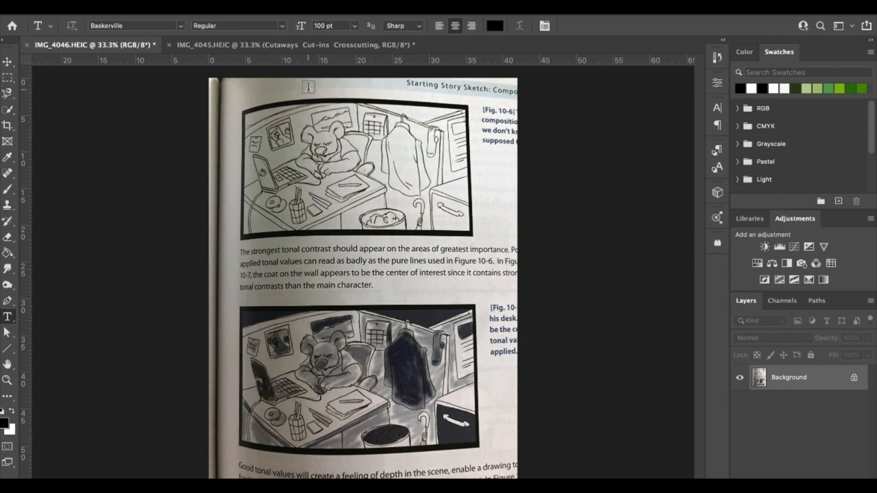
pyautogui.moveTo(335, 128)
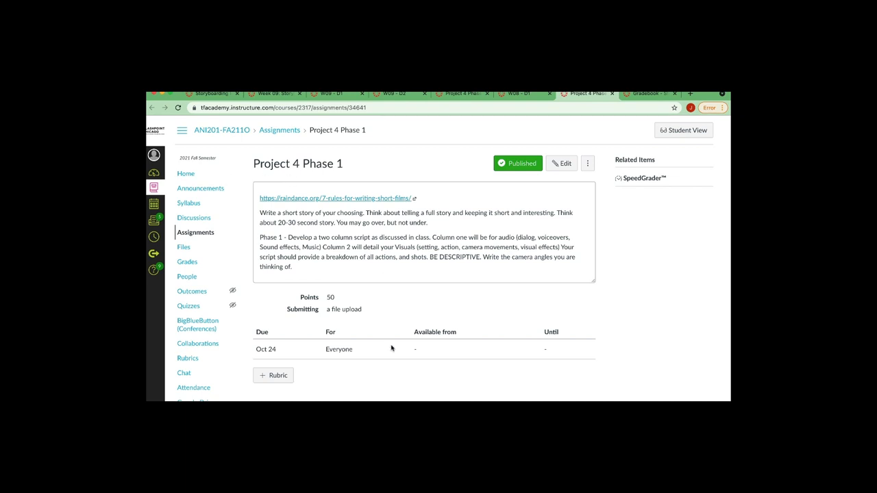
pyautogui.moveTo(421, 243)
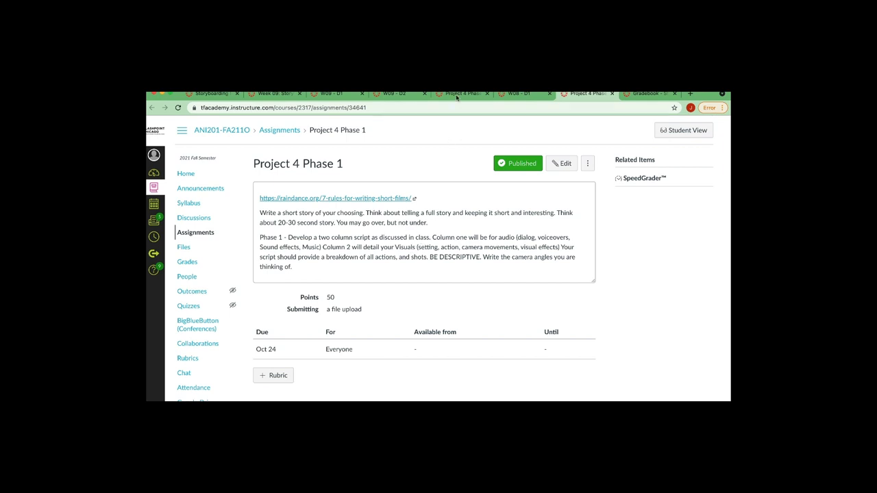
# Show the Project 4 Phase 2 assignment and highlight its storyboard description
pyautogui.click(463, 95)
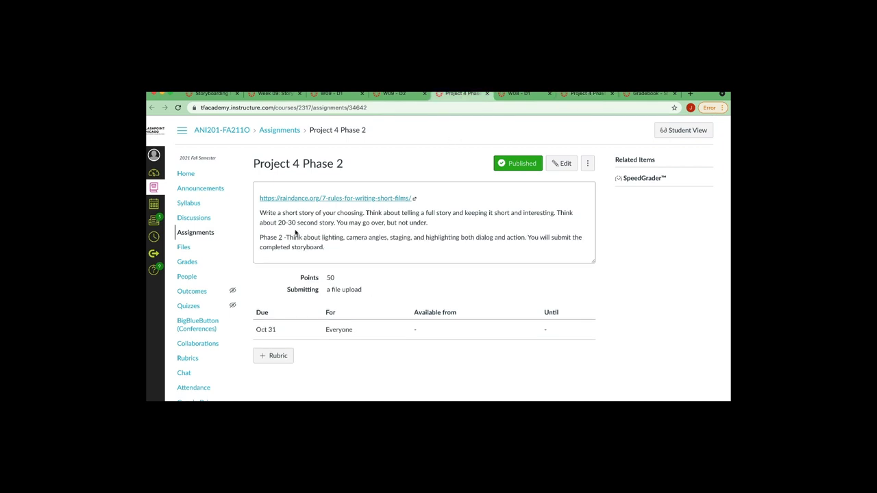
pyautogui.moveTo(295, 237); pyautogui.dragTo(324, 247)
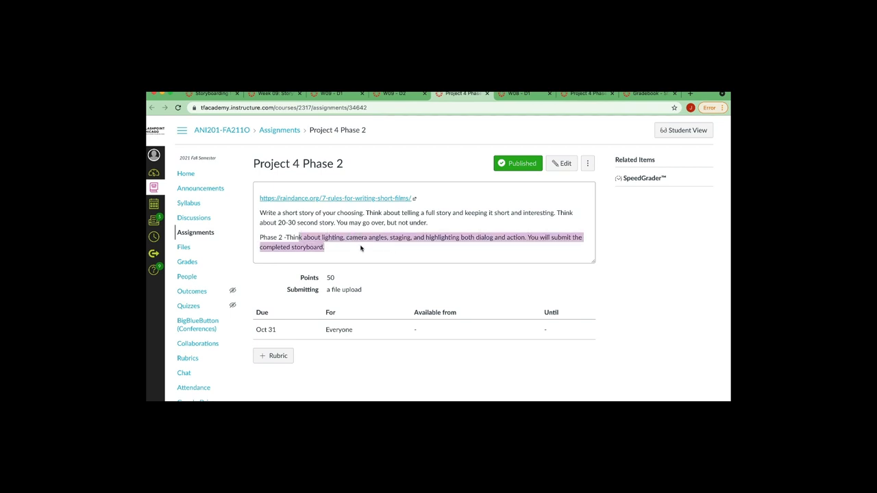